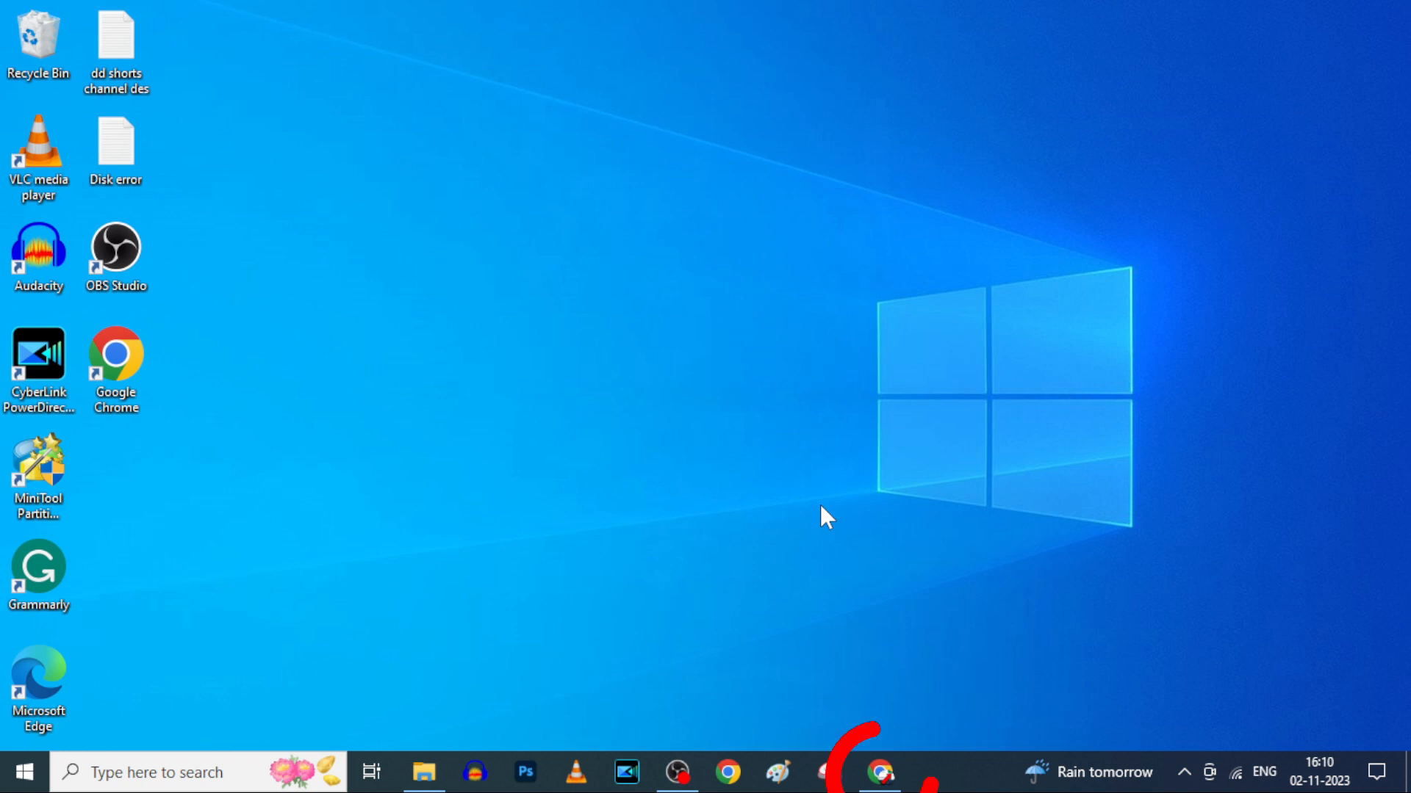
Step: Search Google in Chrome for 'pixabay music'
left_click(880, 772)
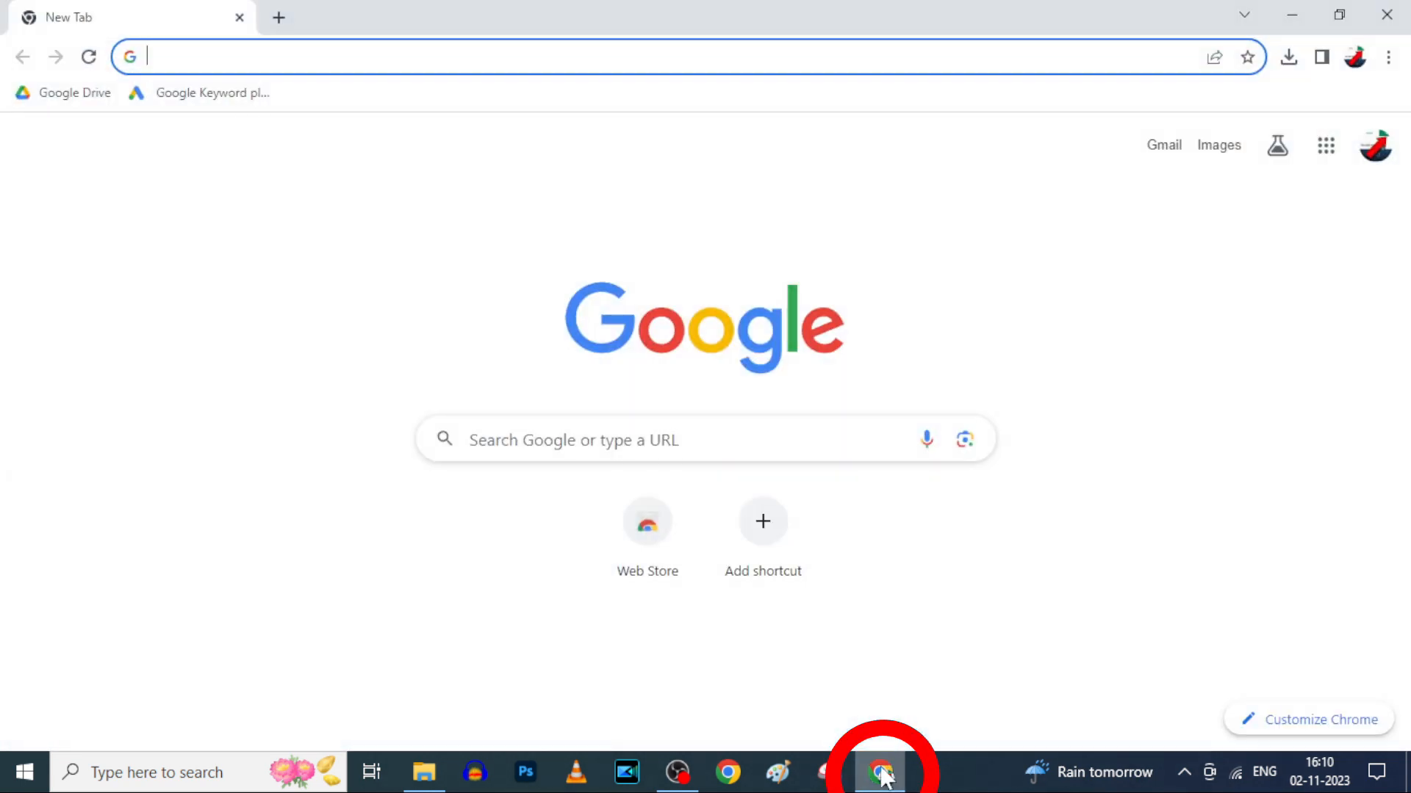
left_click(618, 440)
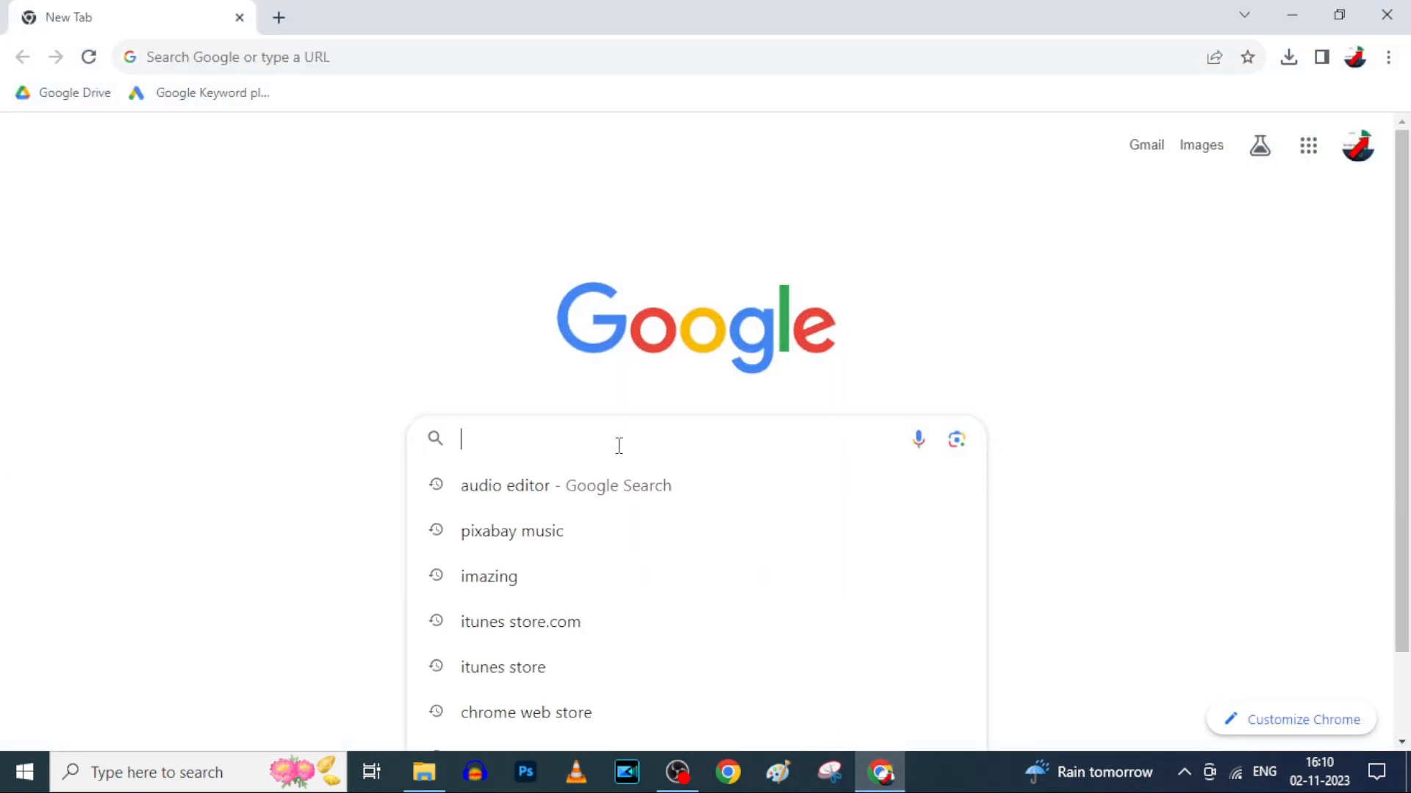
type("pixabay music")
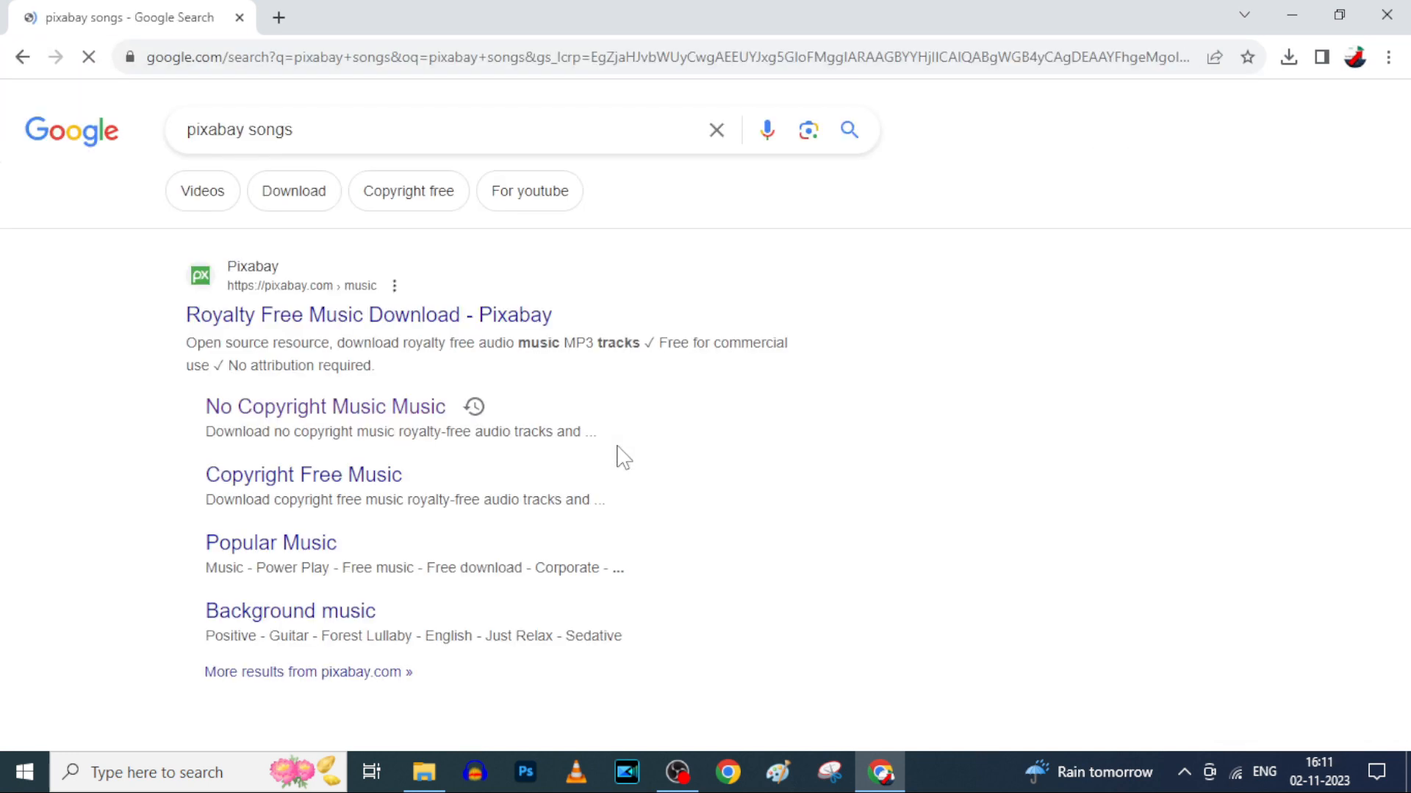
Step: Open Pixabay's no-copyright music listing, download Happy Day, and dismiss the thank-you popup
left_click(324, 407)
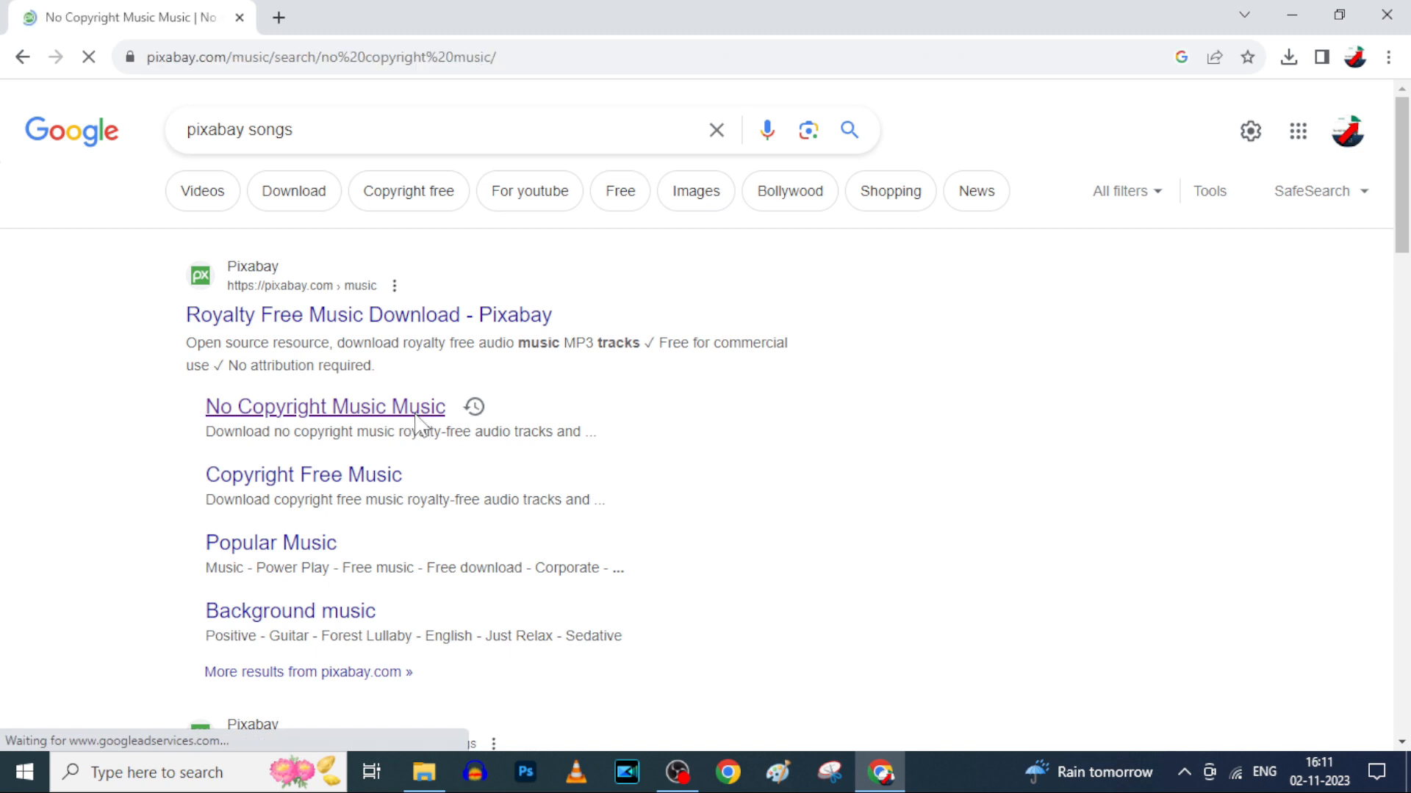
left_click(325, 406)
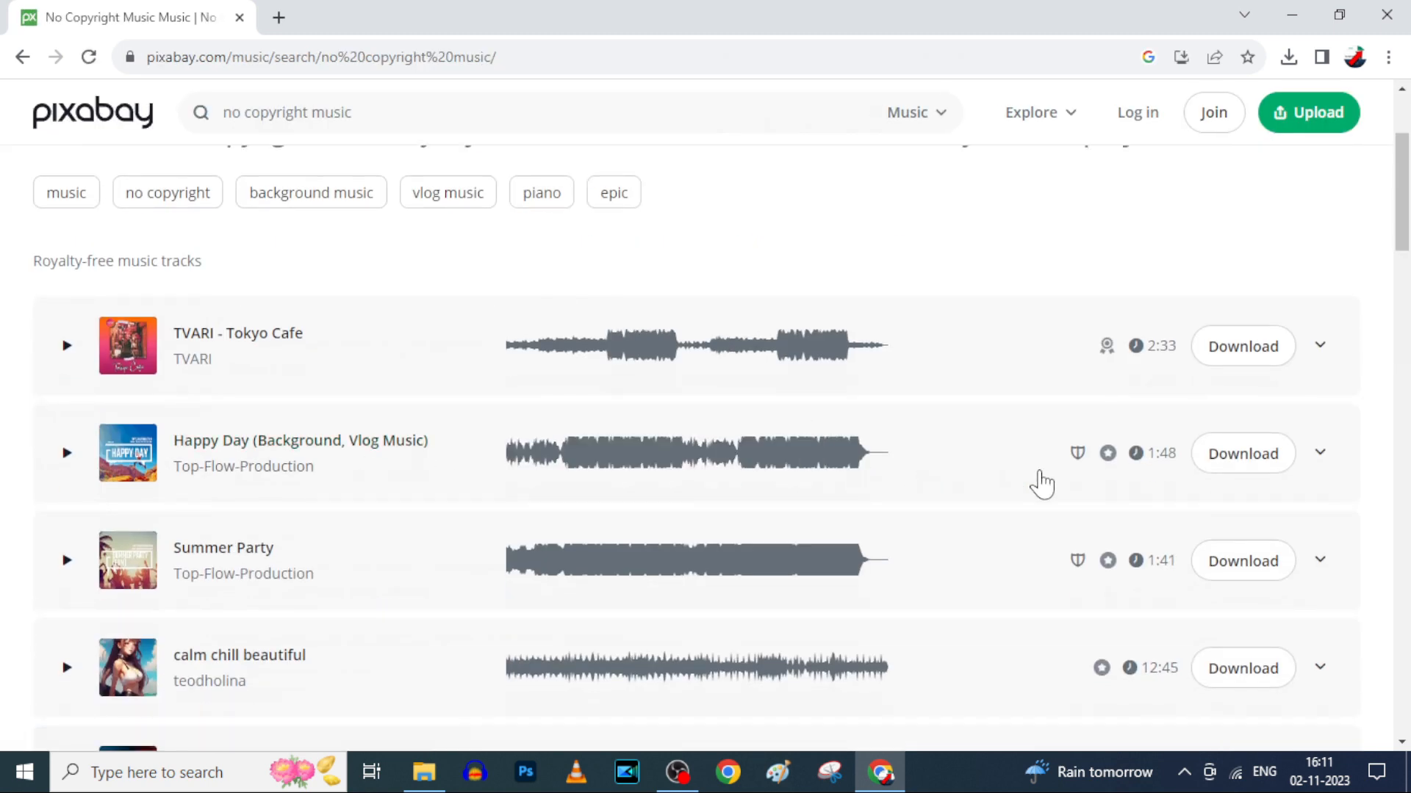
left_click(1242, 454)
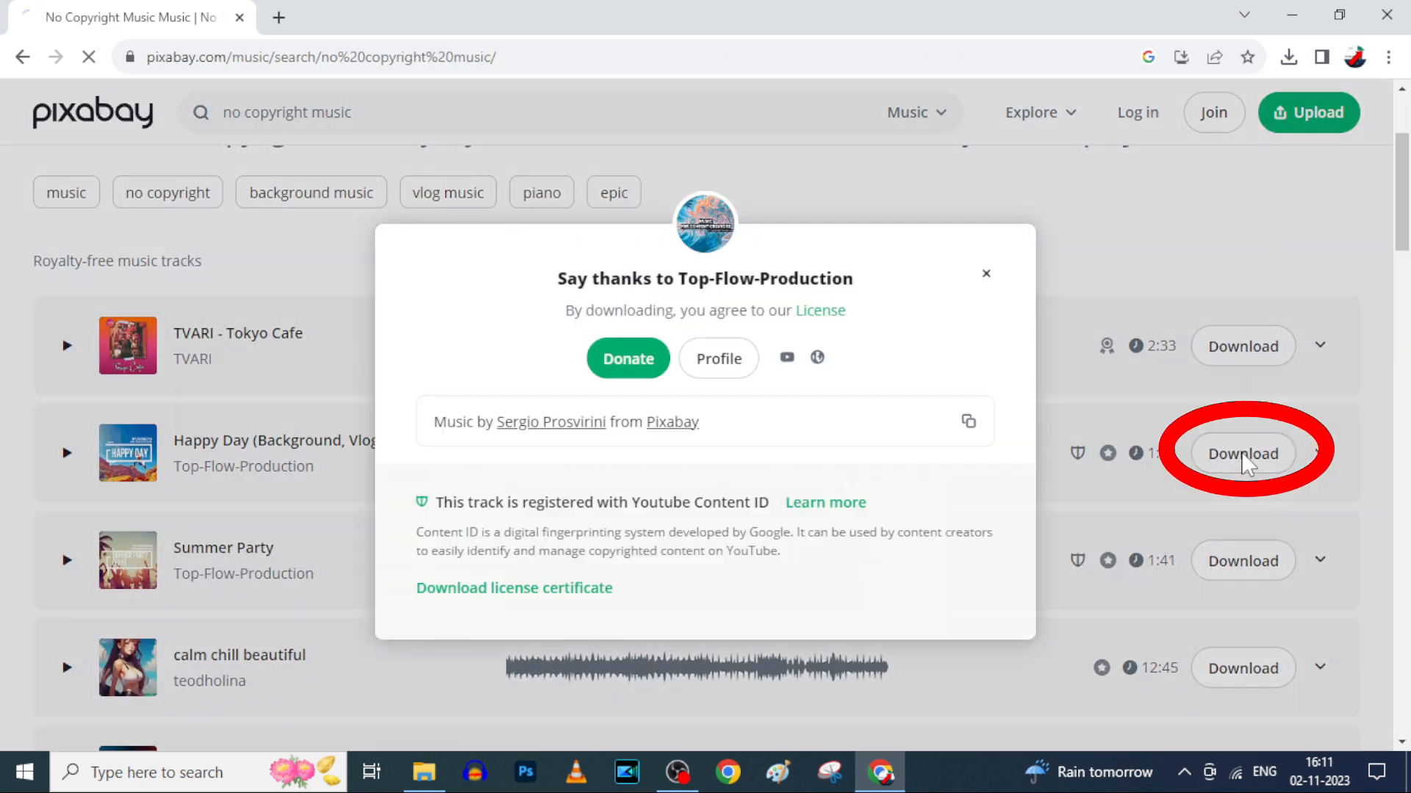
left_click(1243, 454)
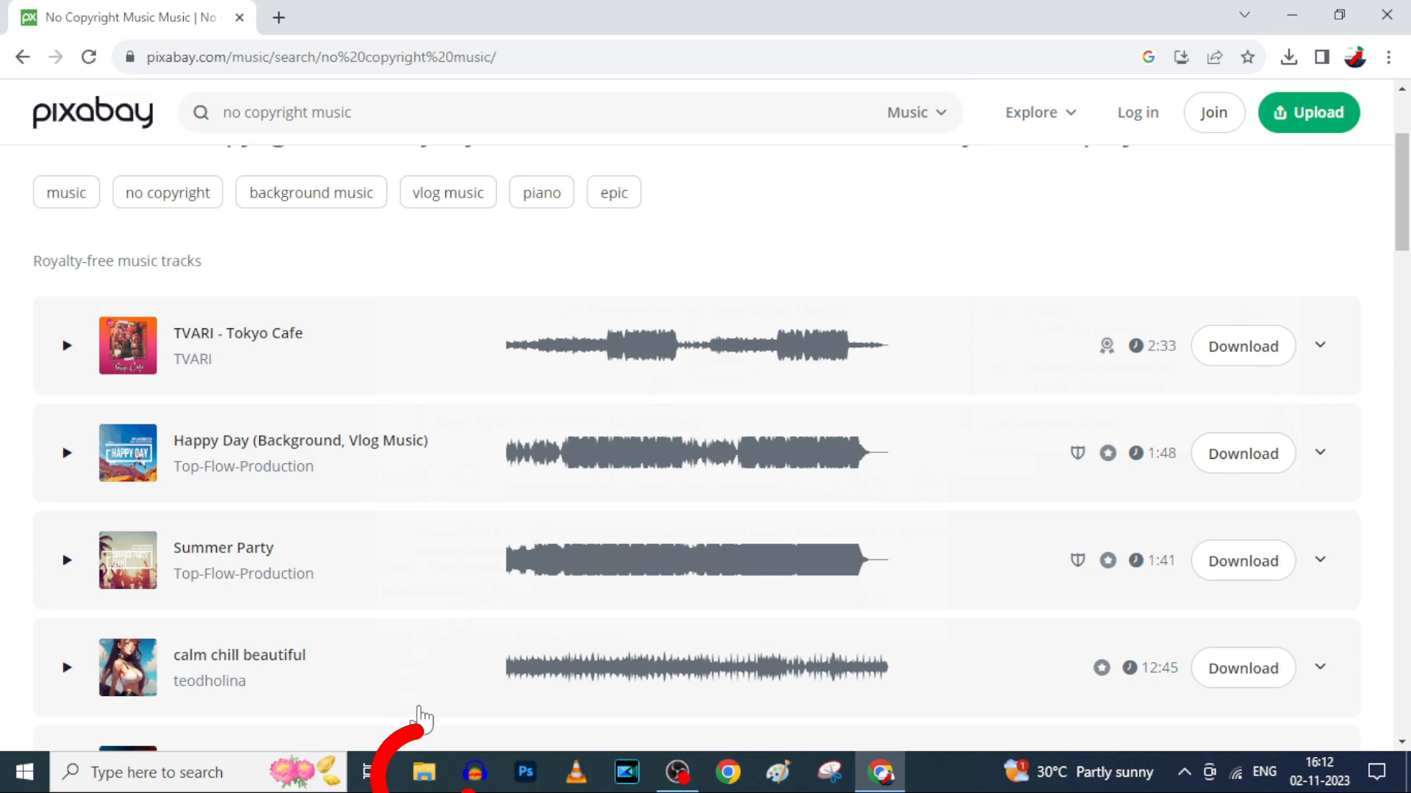
Step: Open the Downloads folder in File Explorer to see the Happy Day track
left_click(423, 772)
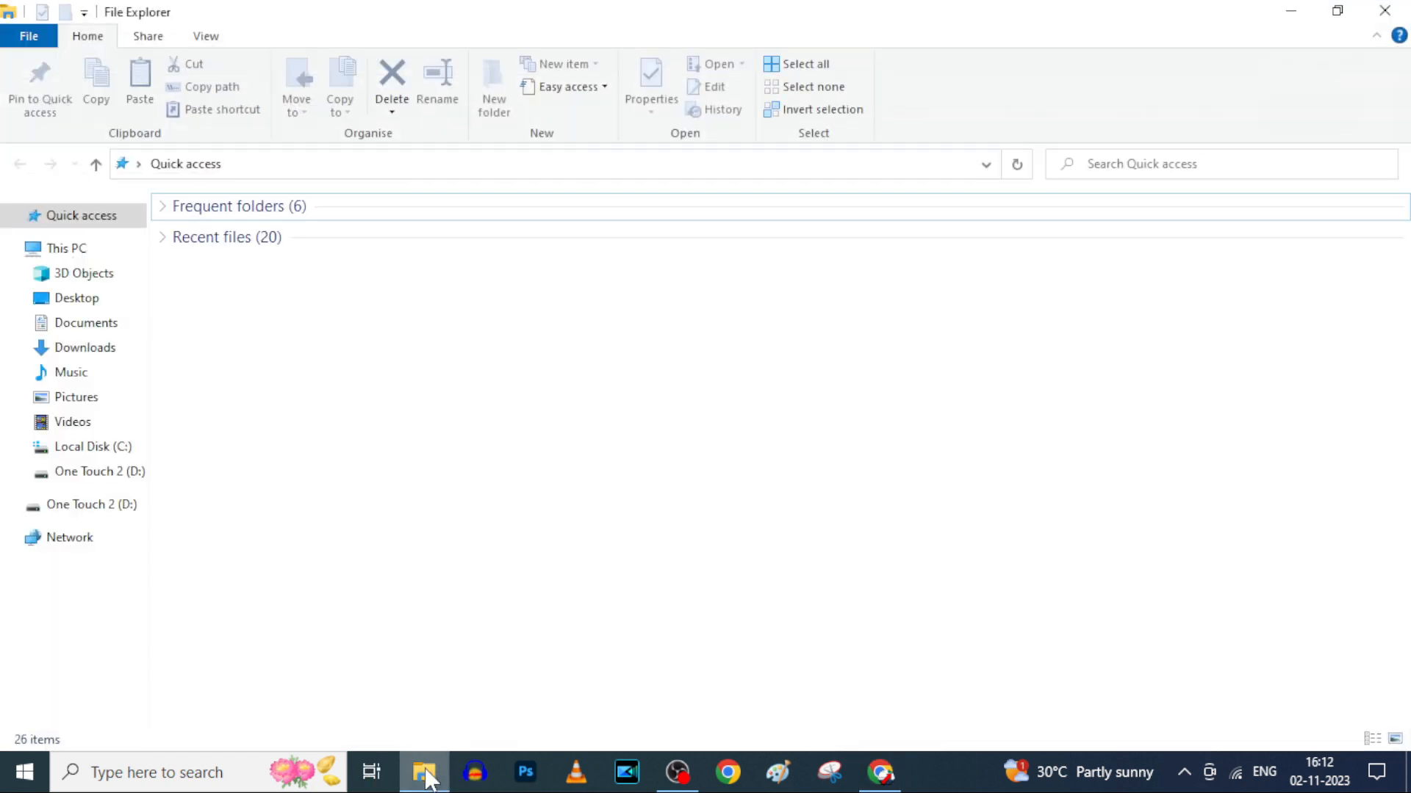
left_click(83, 347)
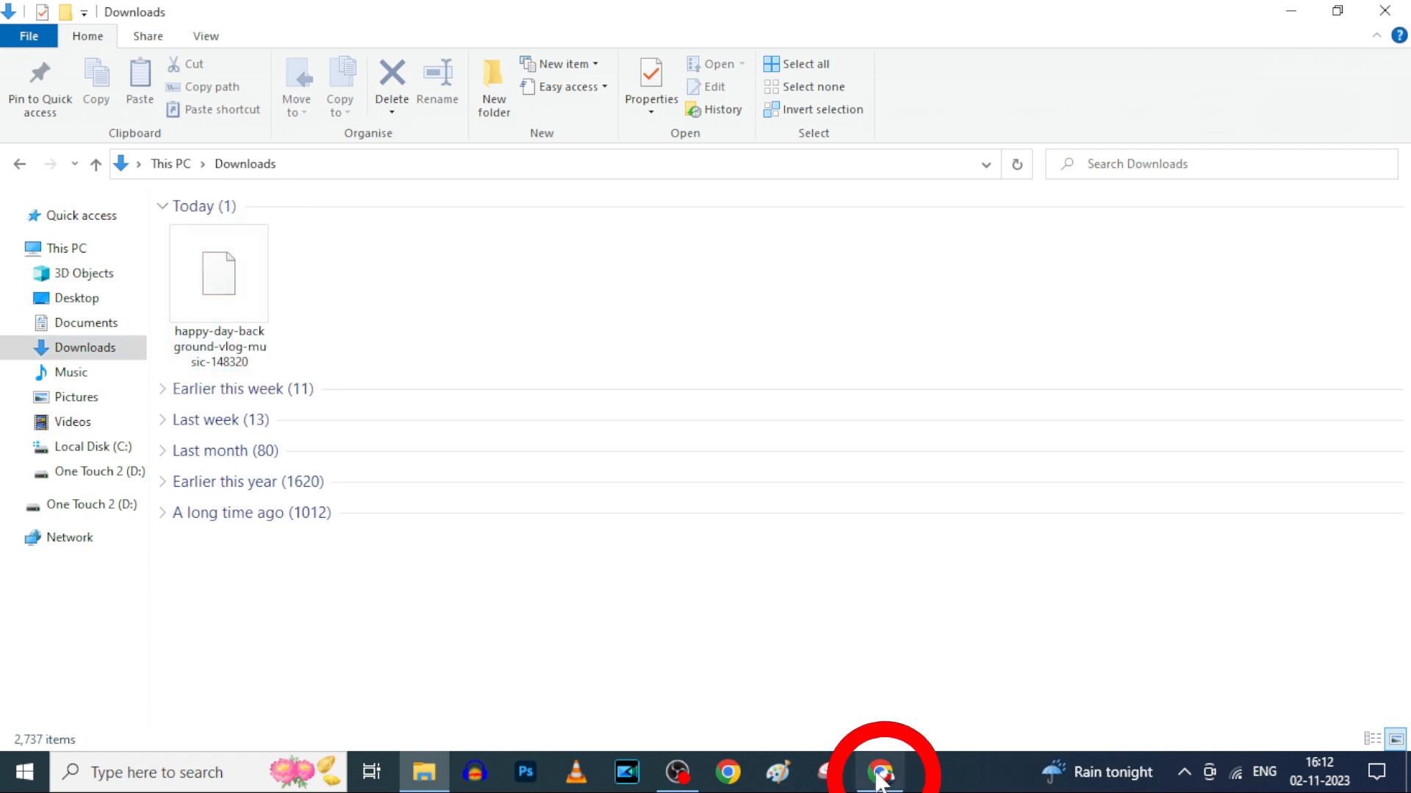
Step: Search 'audio editor' in Chrome and open the editor.audio Audio Editor Online
left_click(880, 772)
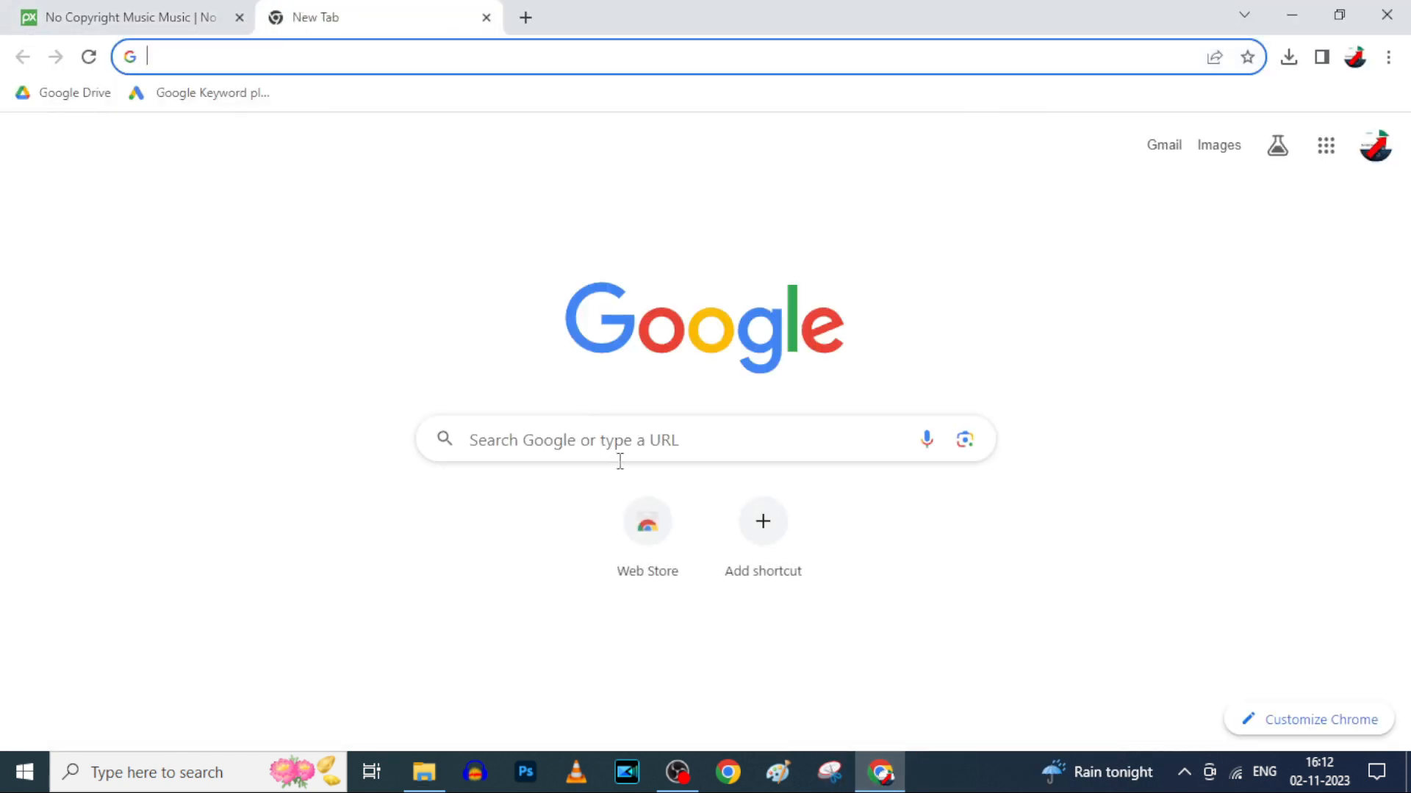
type("audio editor")
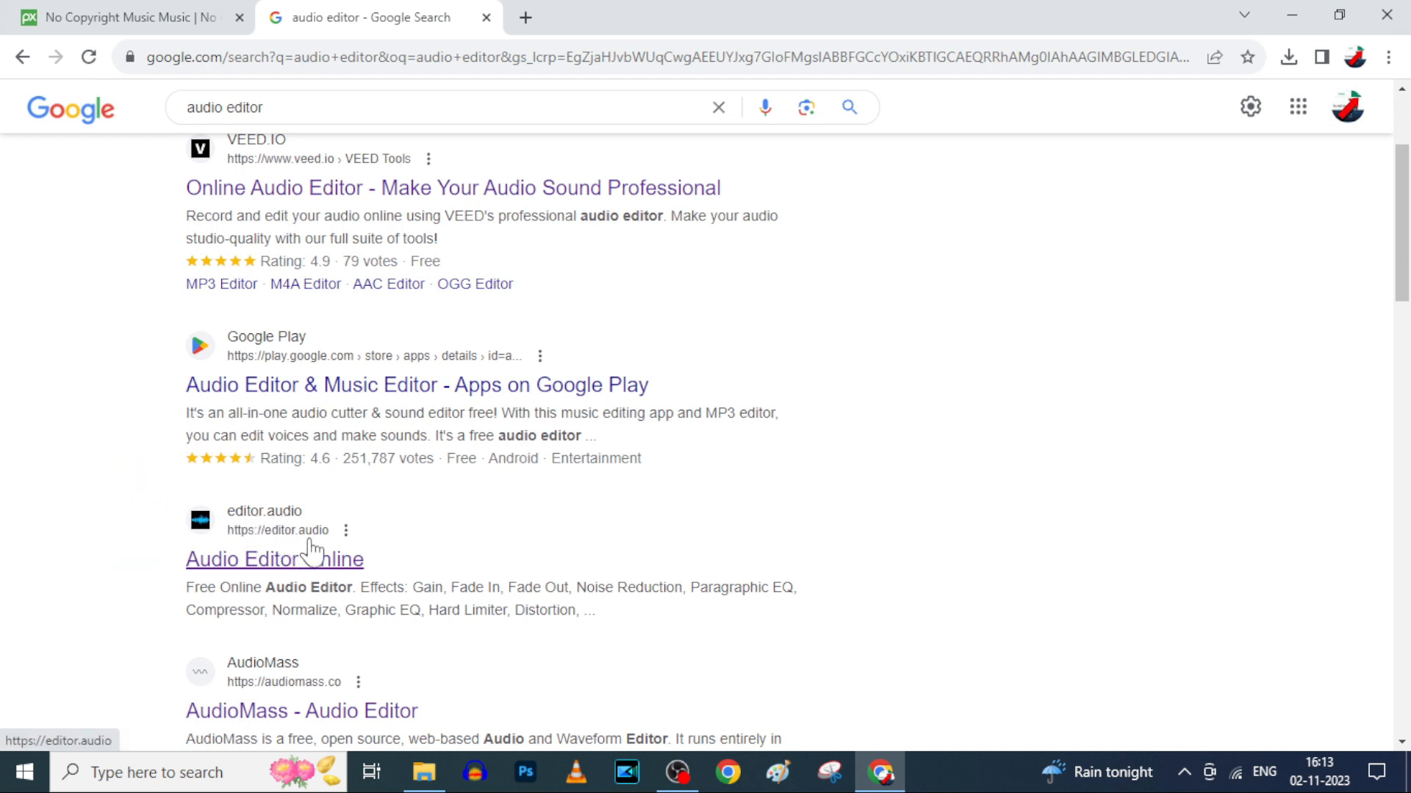
left_click(274, 558)
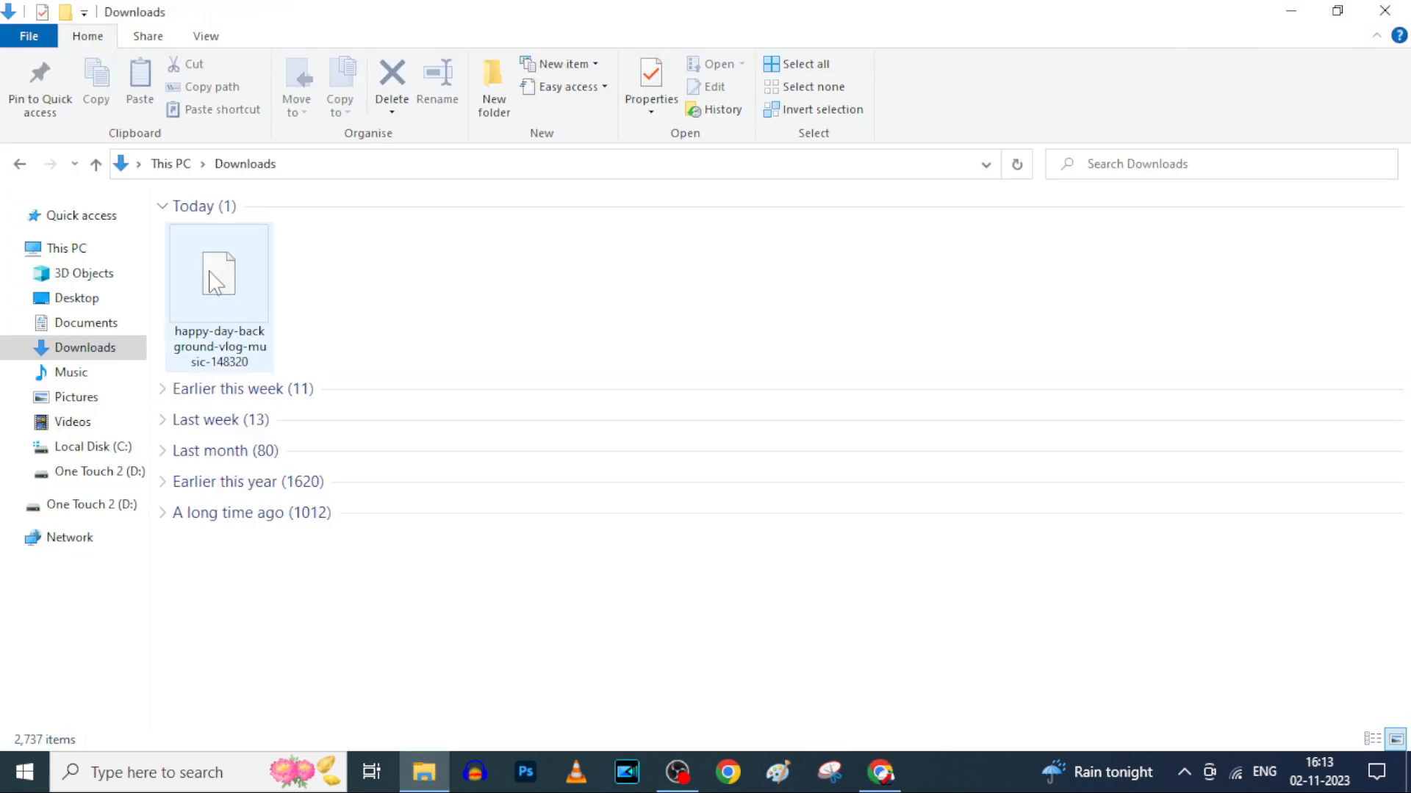
Step: Load the Happy Day MP3 and select 15.8–46.2 s, about 30 seconds, then start saving
left_click(880, 772)
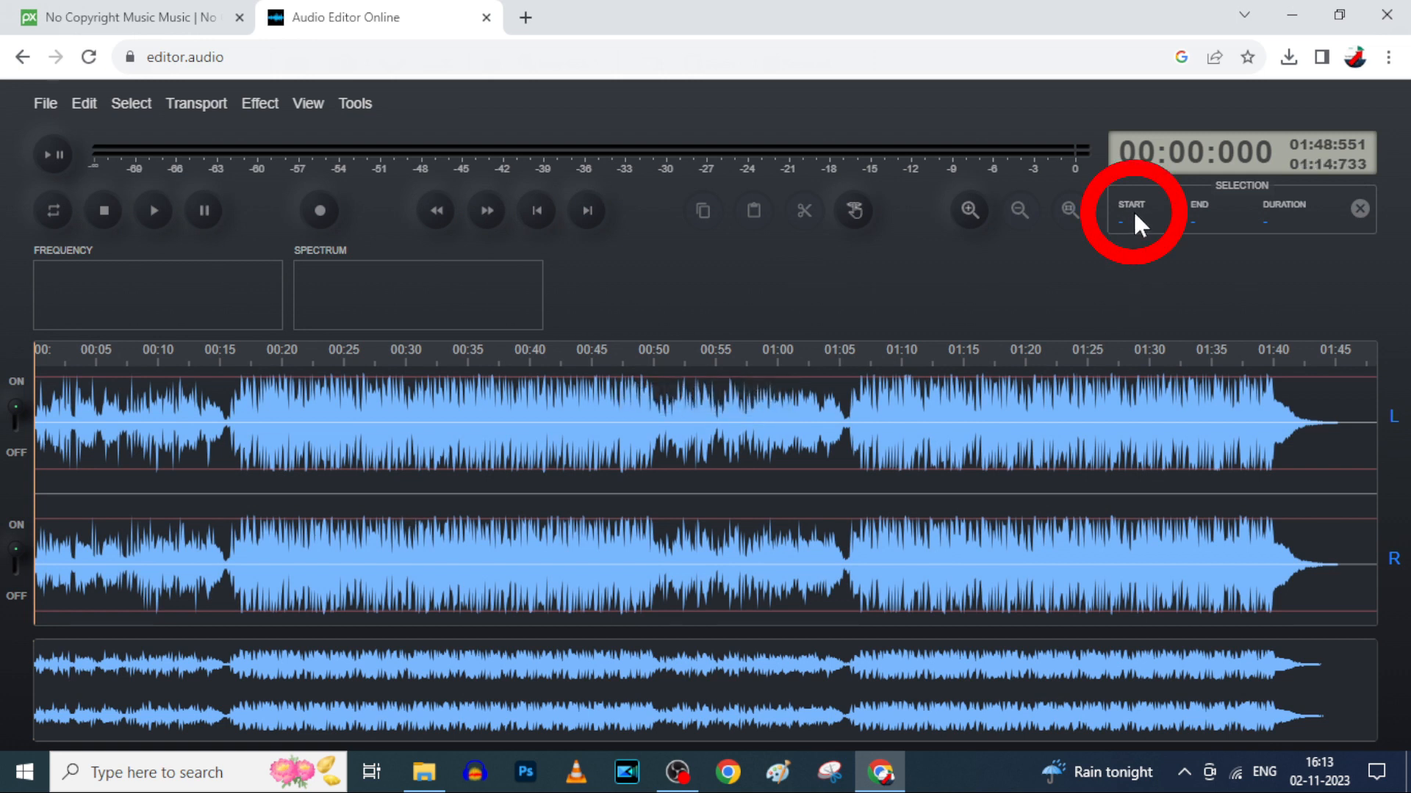
mouse_move(1197, 210)
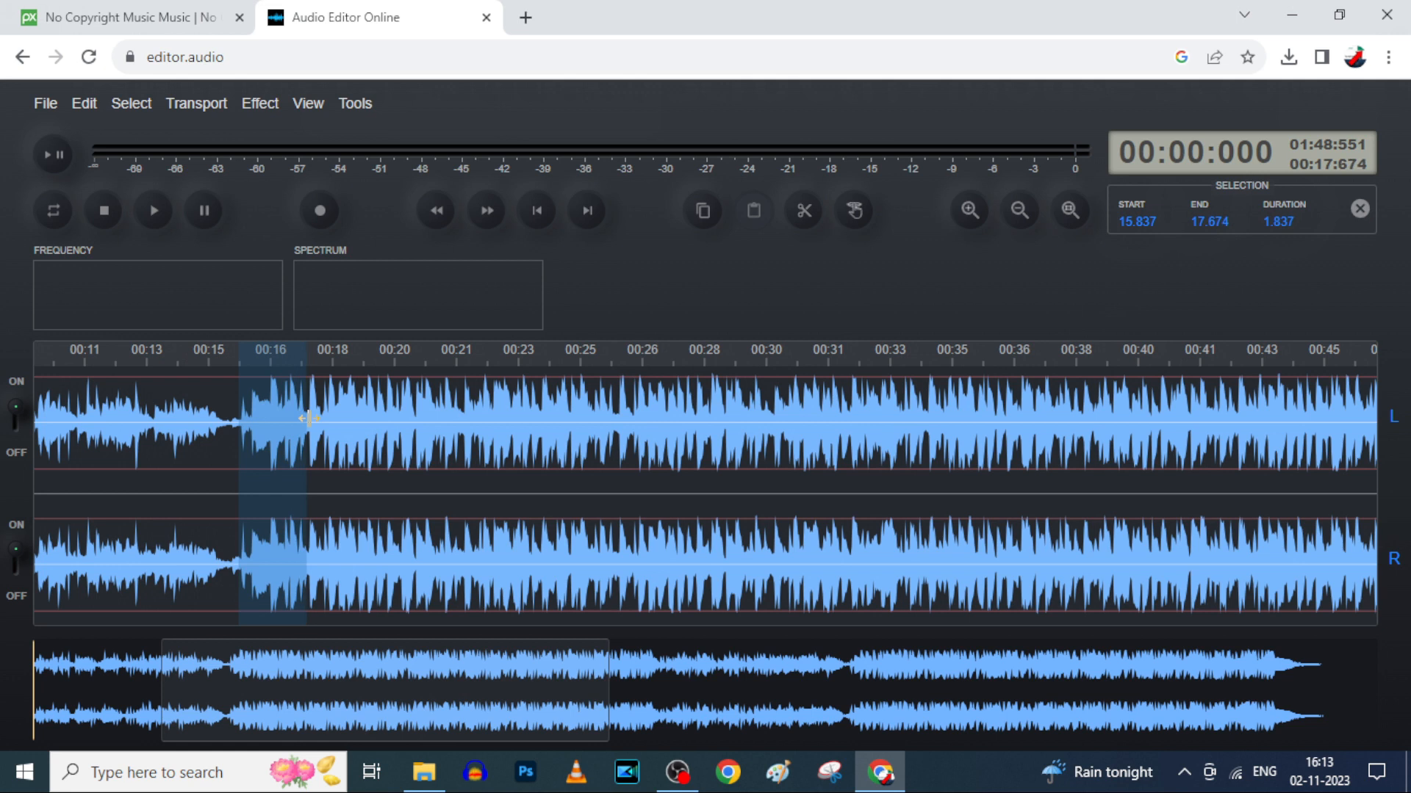
left_click_drag(306, 418, 497, 418)
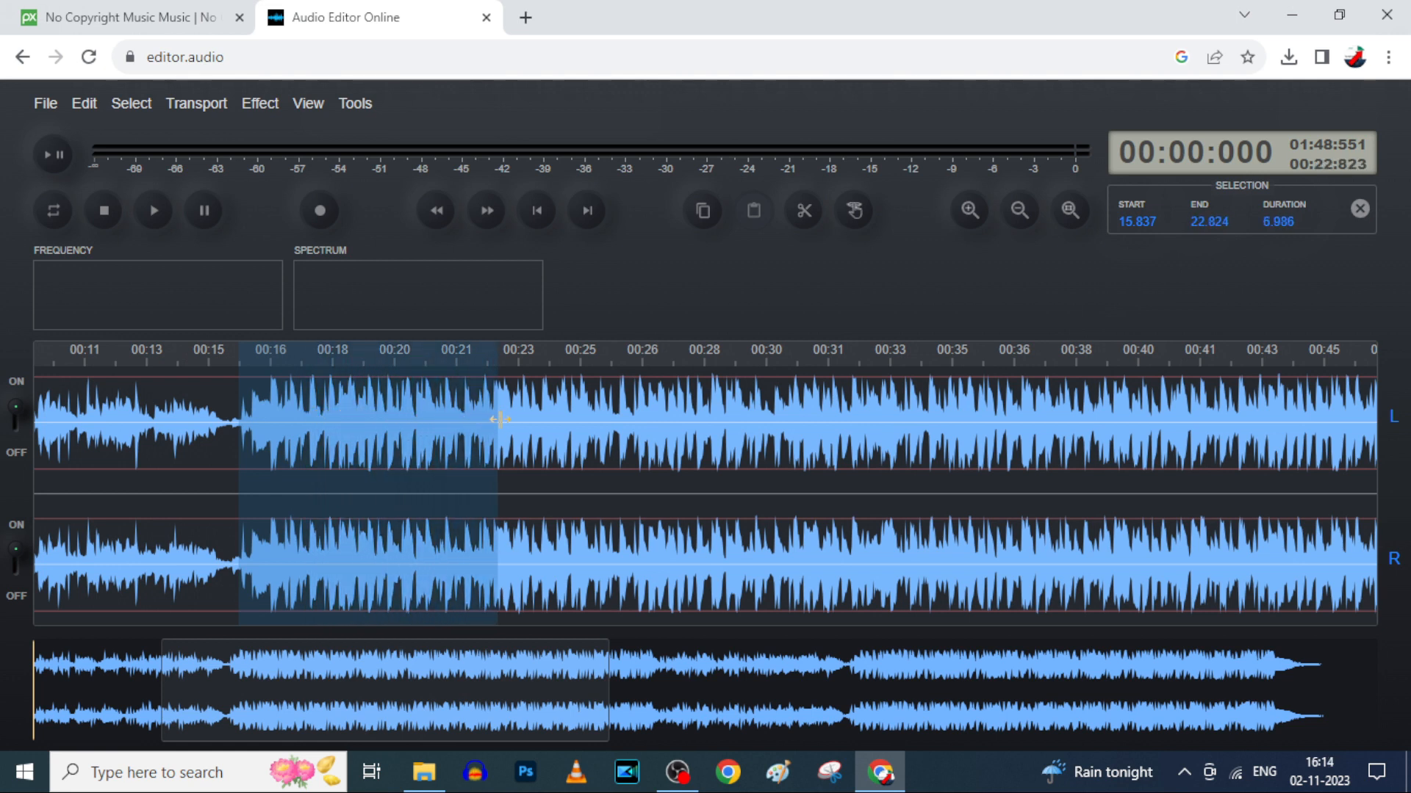
left_click_drag(494, 418, 835, 413)
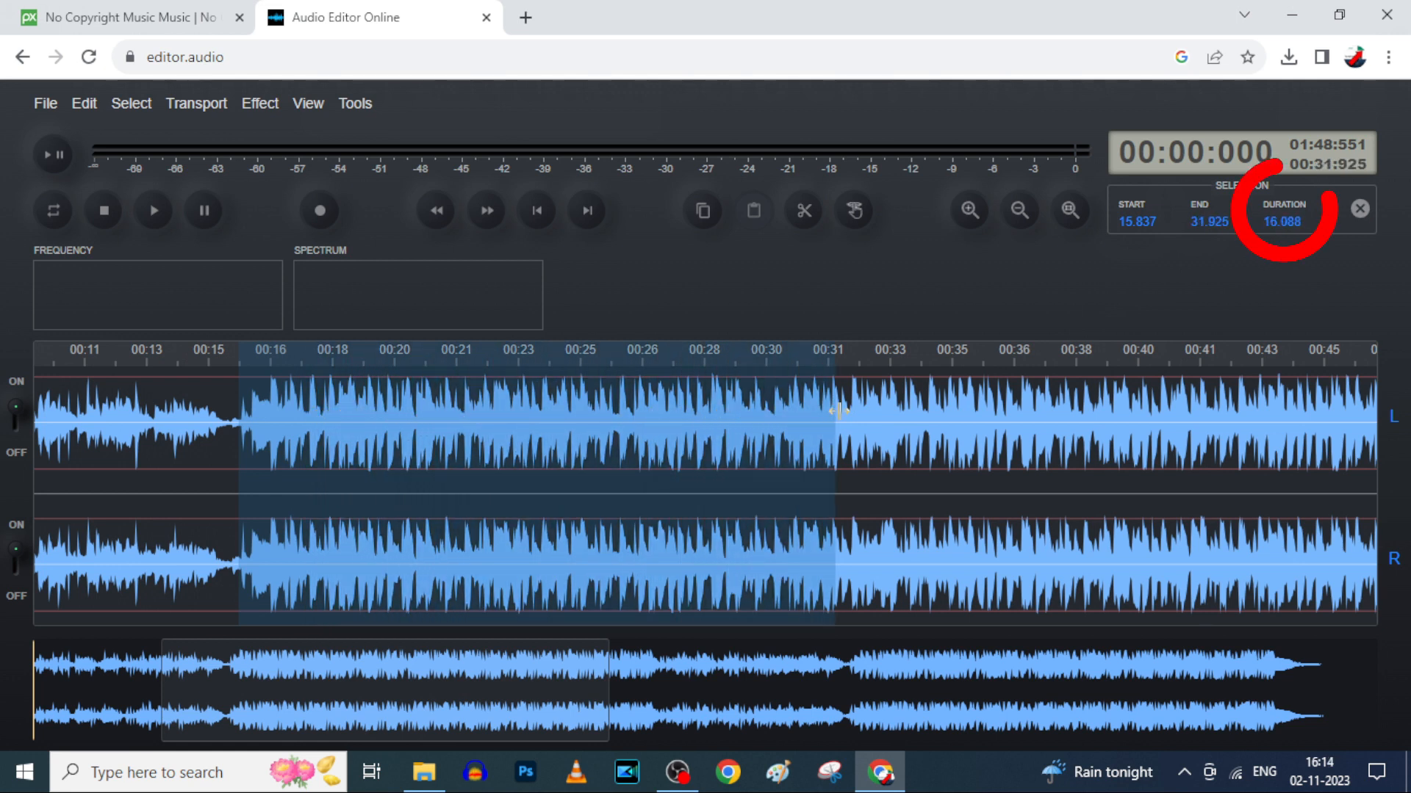
left_click_drag(832, 409, 1313, 421)
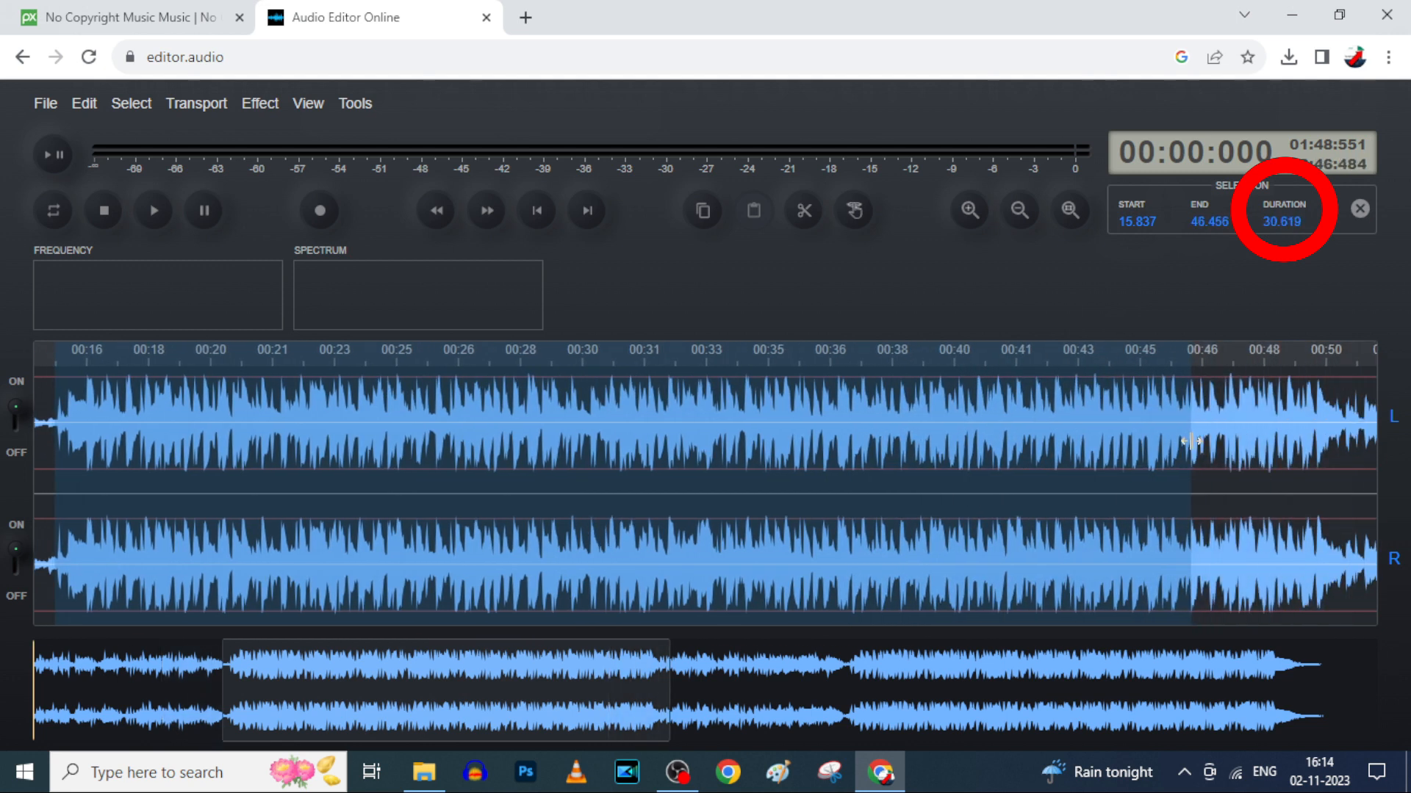
left_click_drag(1191, 441, 1186, 442)
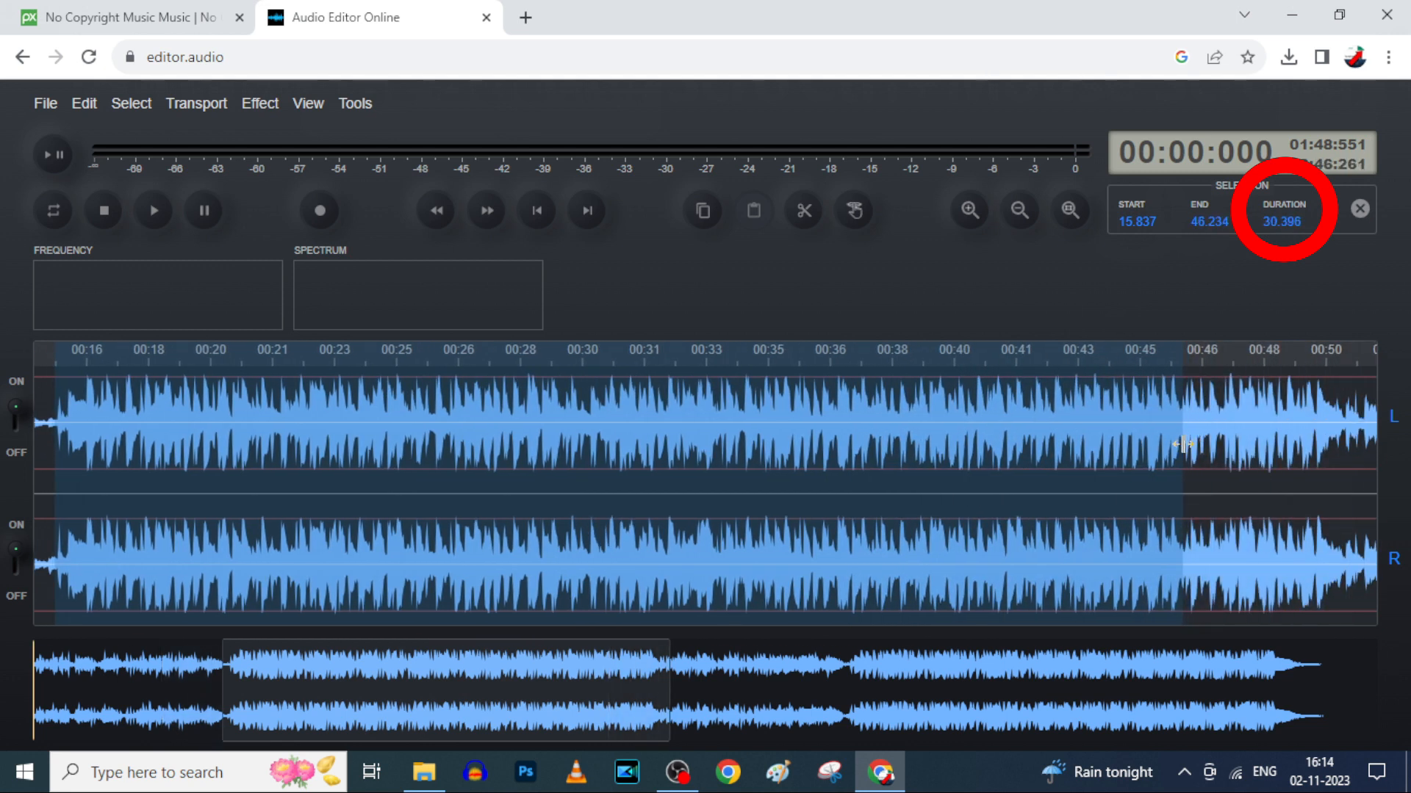
key("ctrl+s")
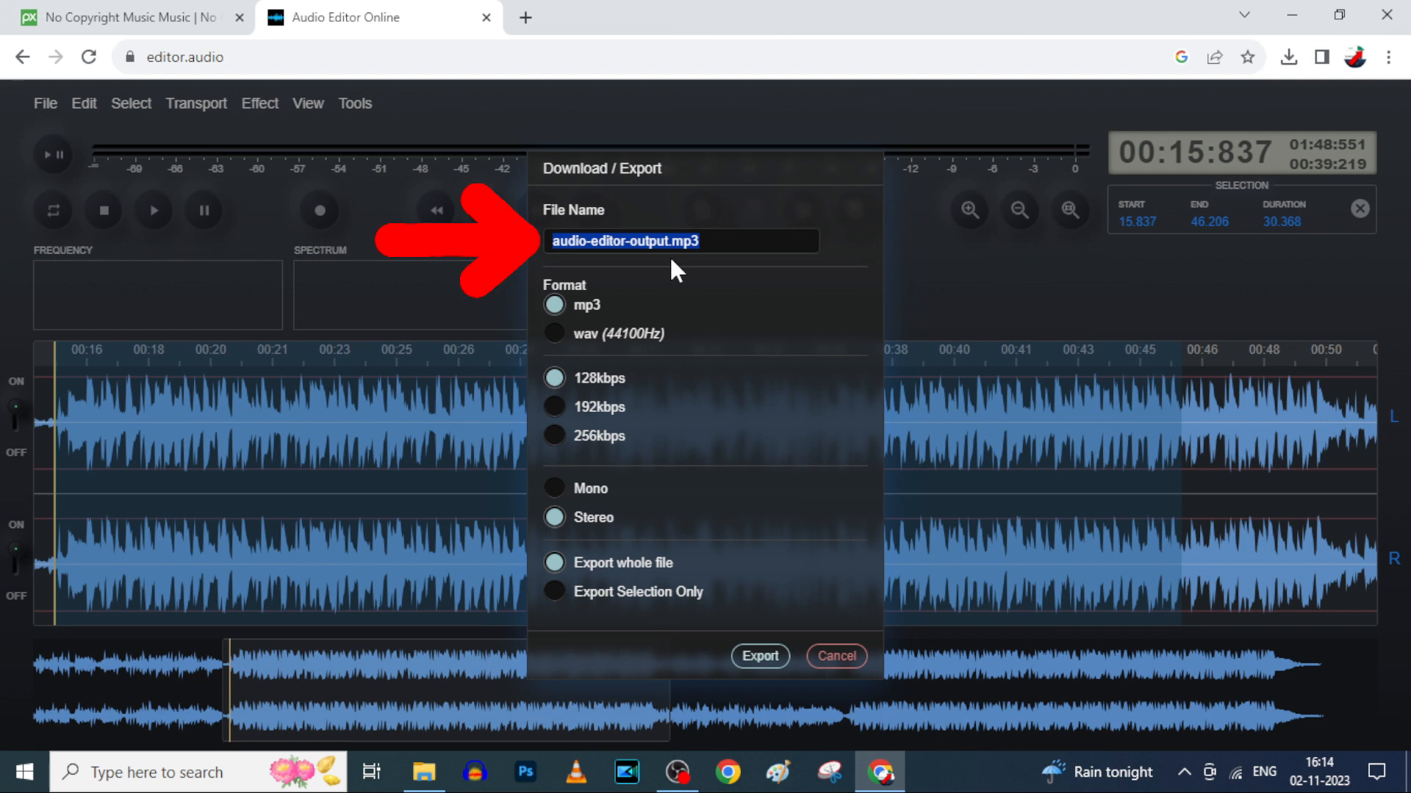
Step: Export the selection as WAV 'with garageband song1' and show it in Downloads
type("with garageband song1")
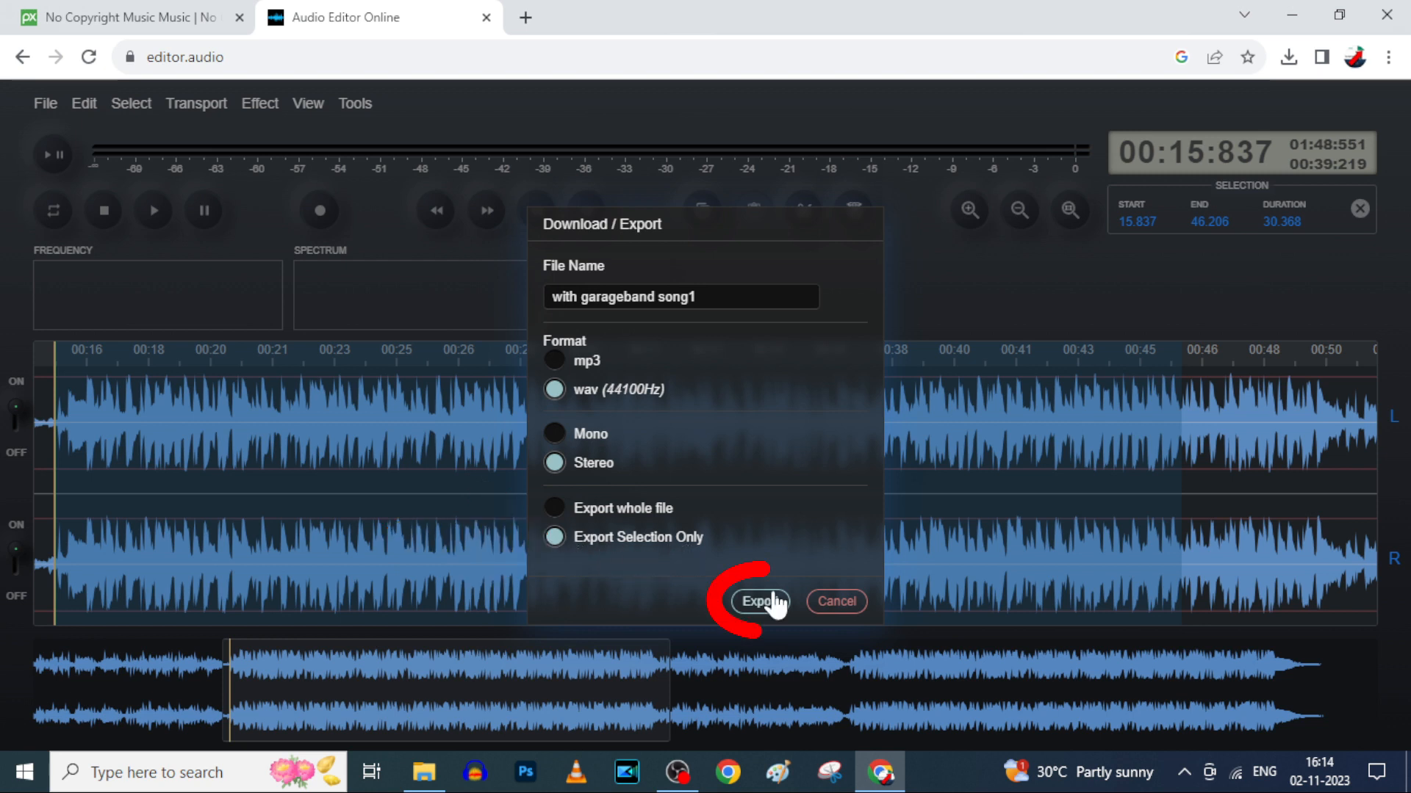
left_click(758, 601)
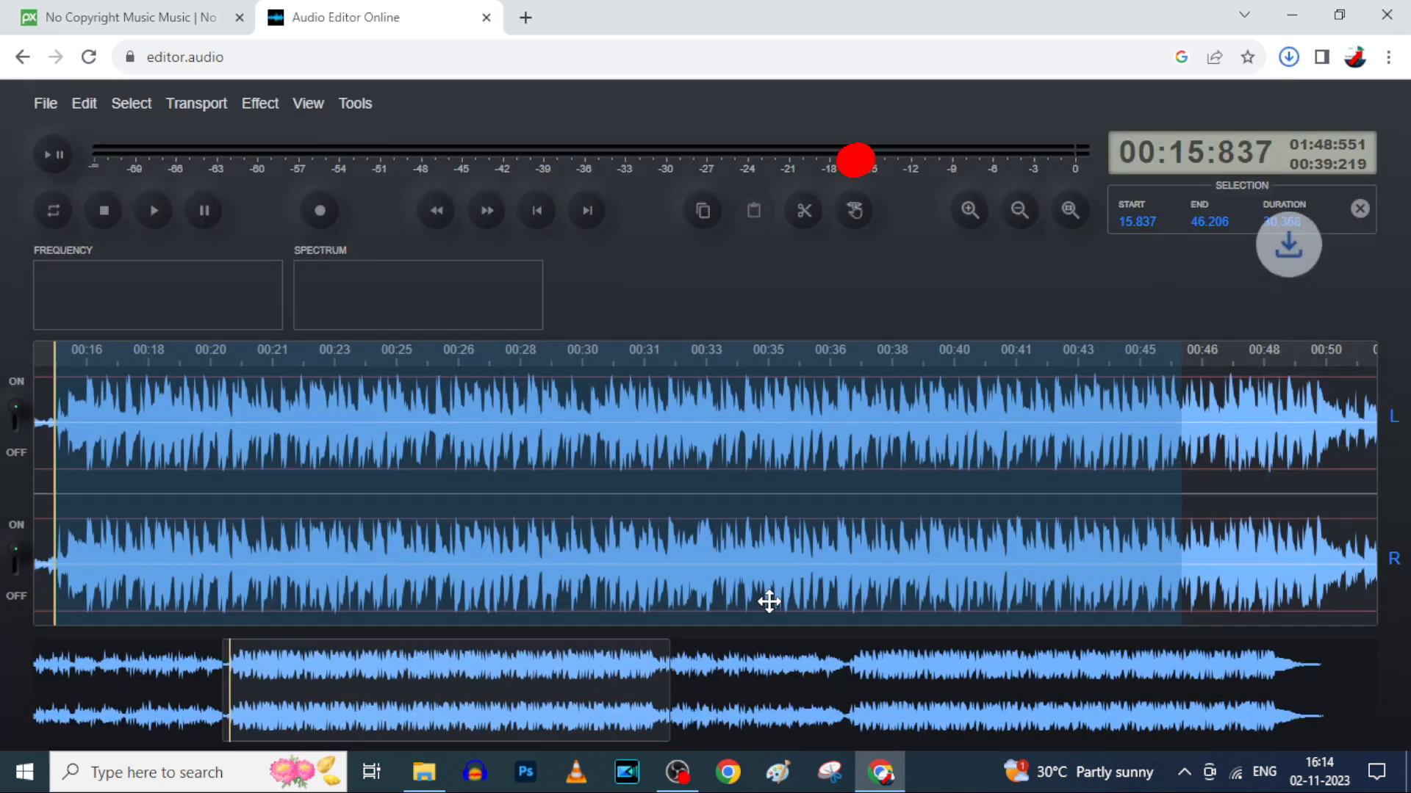
left_click(1287, 56)
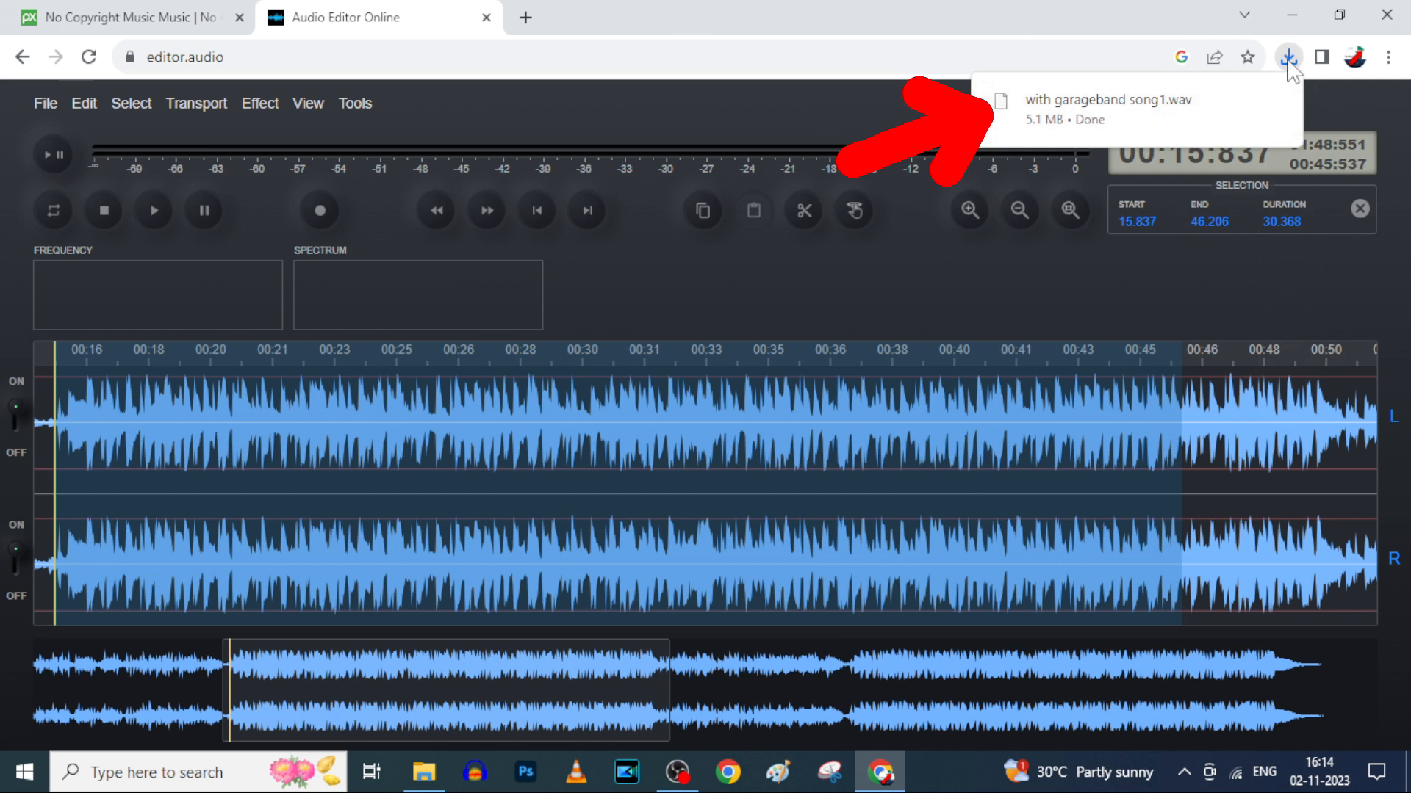
left_click(423, 772)
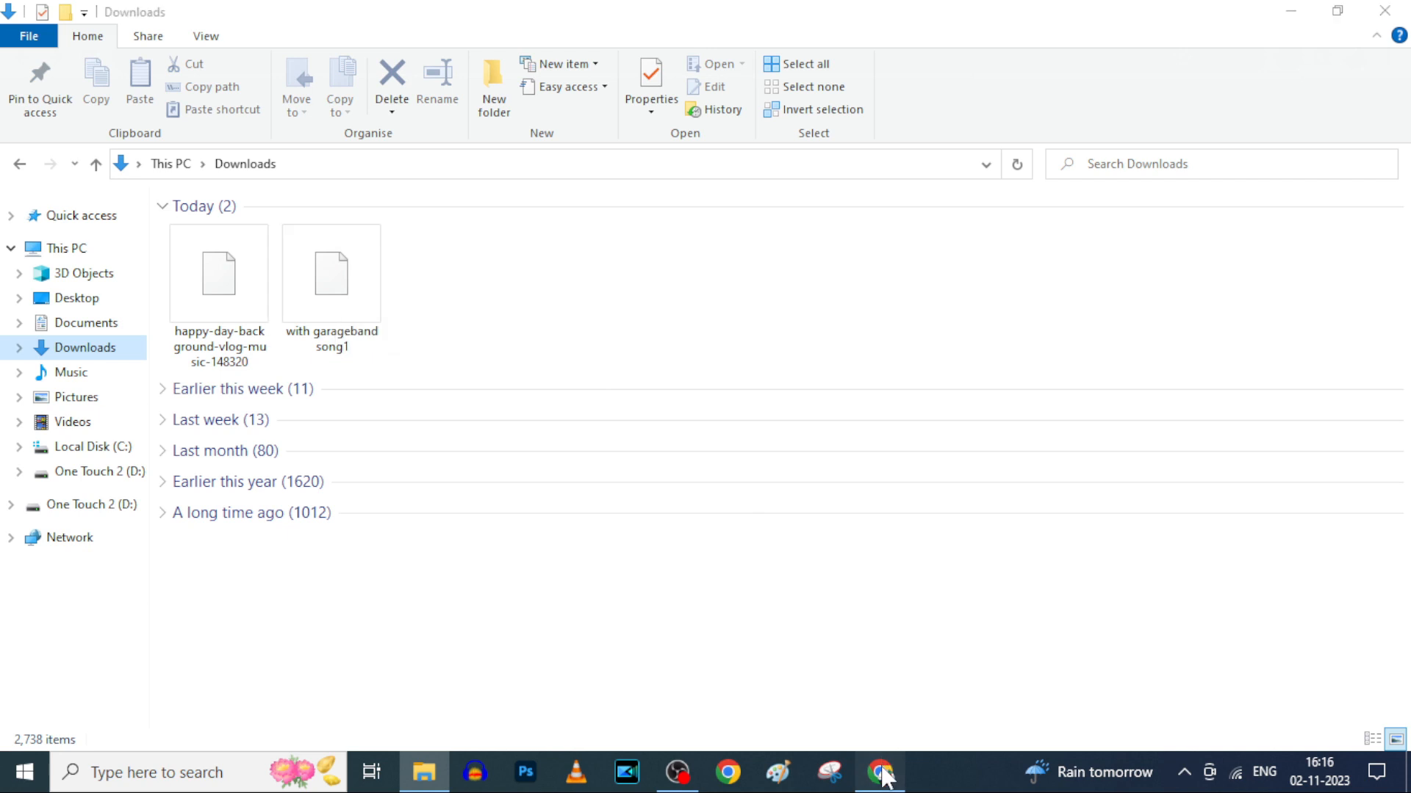
Step: Search for iMazing and download the iMazing for Windows installer to Downloads
left_click(880, 772)
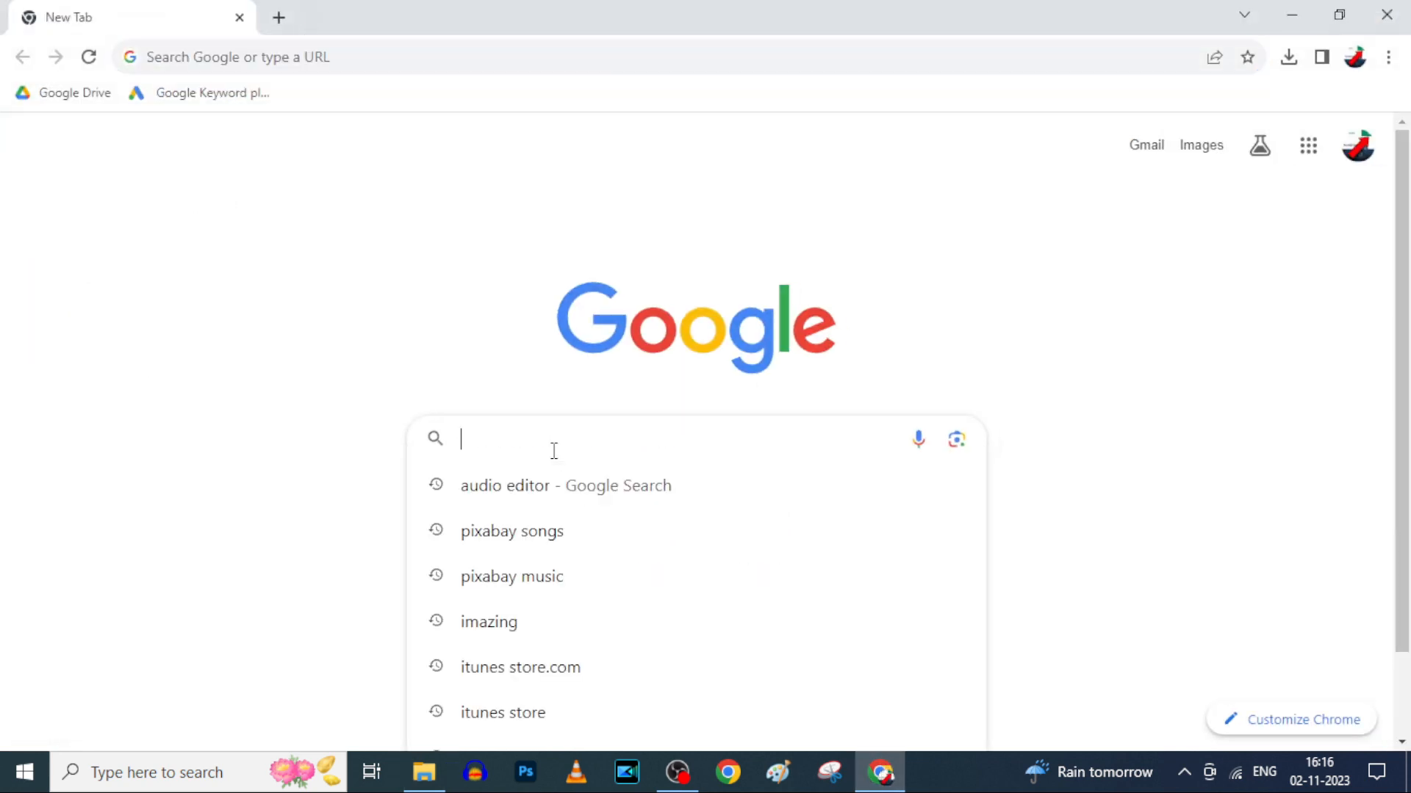
type("iamazing")
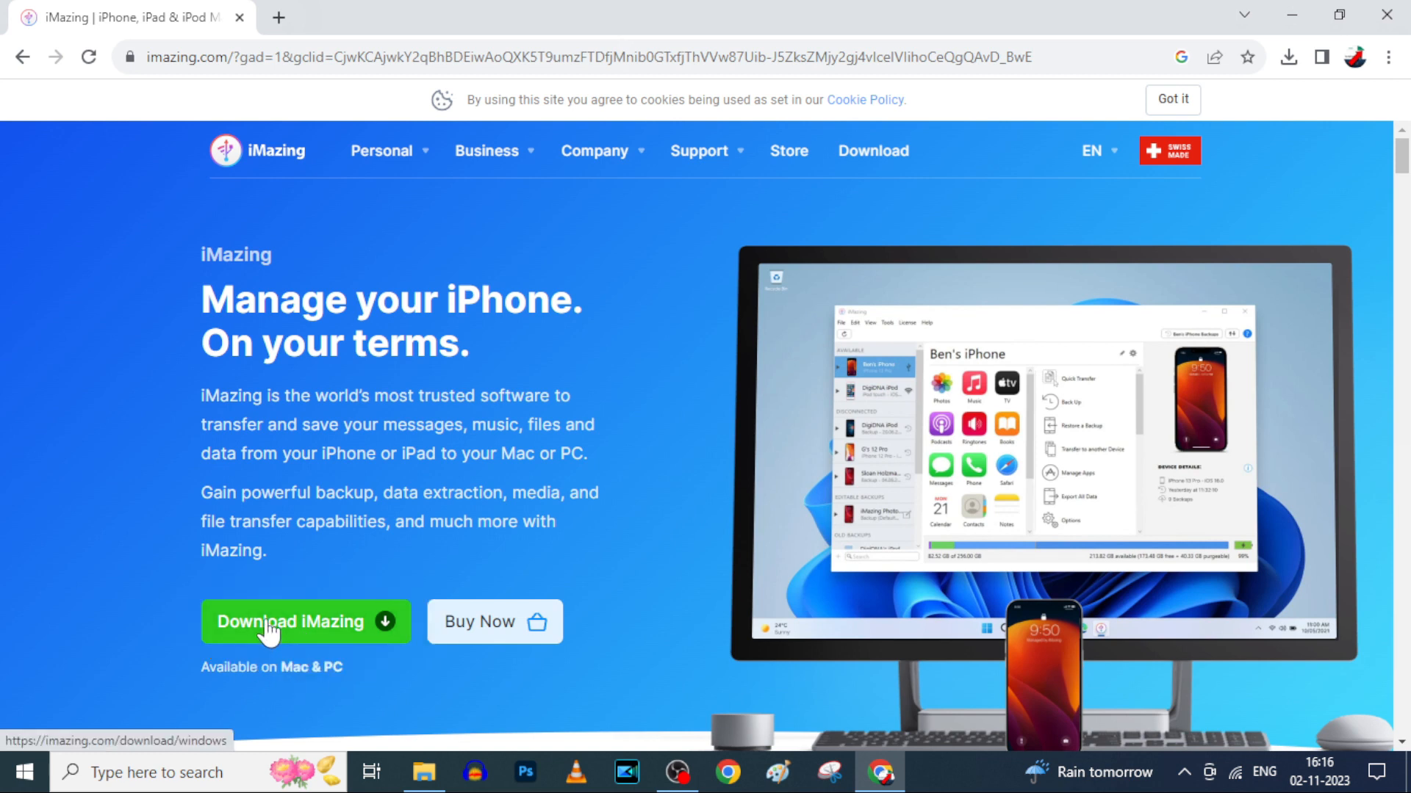
left_click(305, 621)
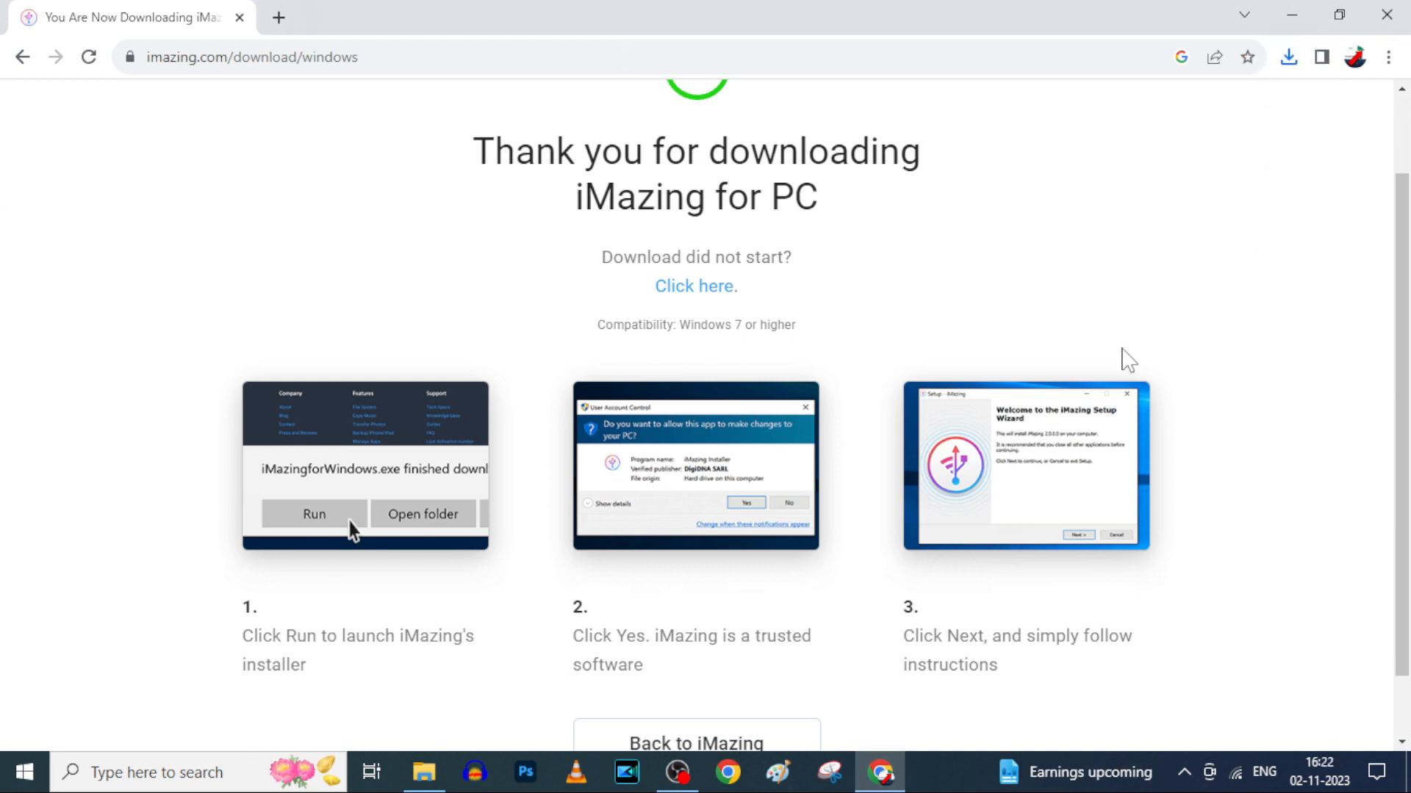
left_click(423, 772)
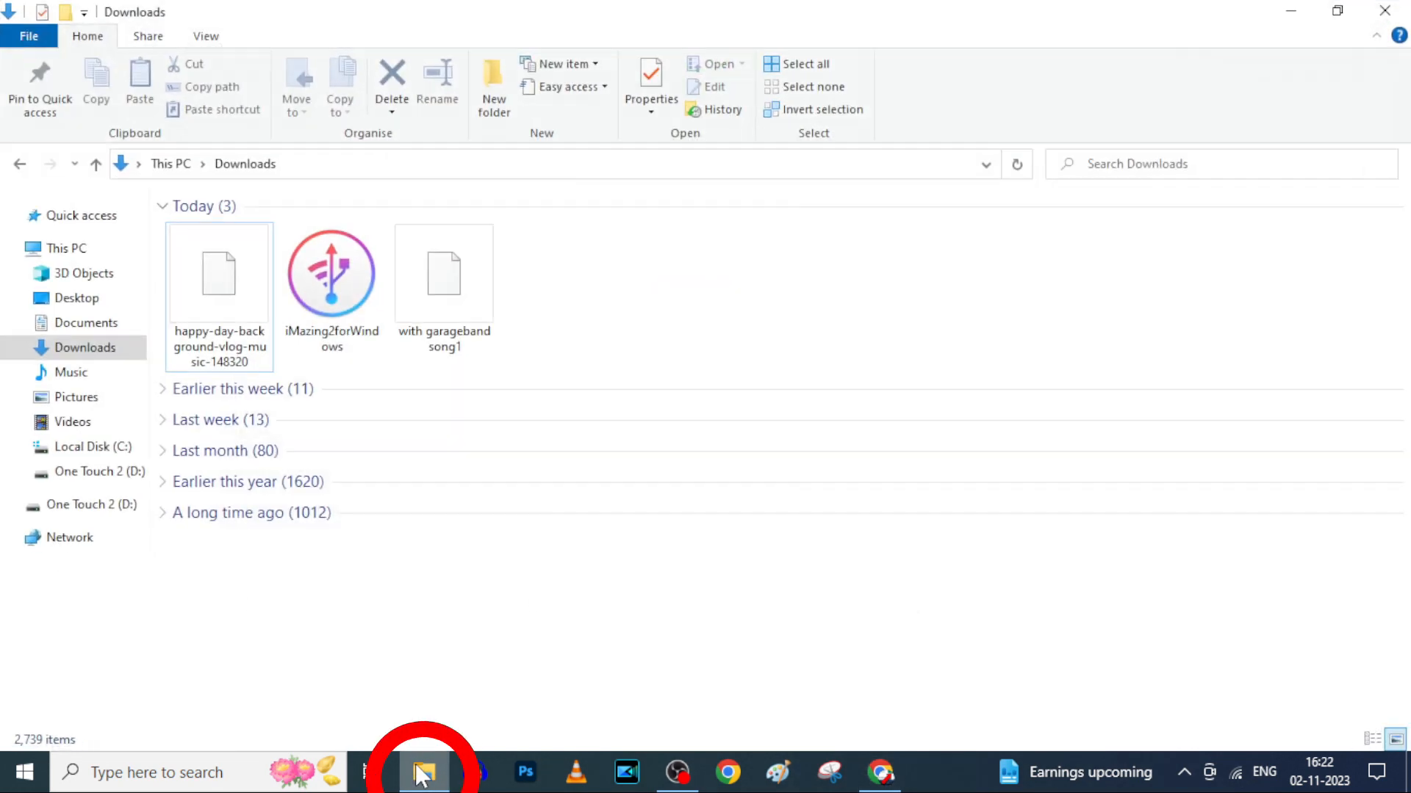
Step: Run the iMazing2forWindows installer with the default install location
left_click(332, 272)
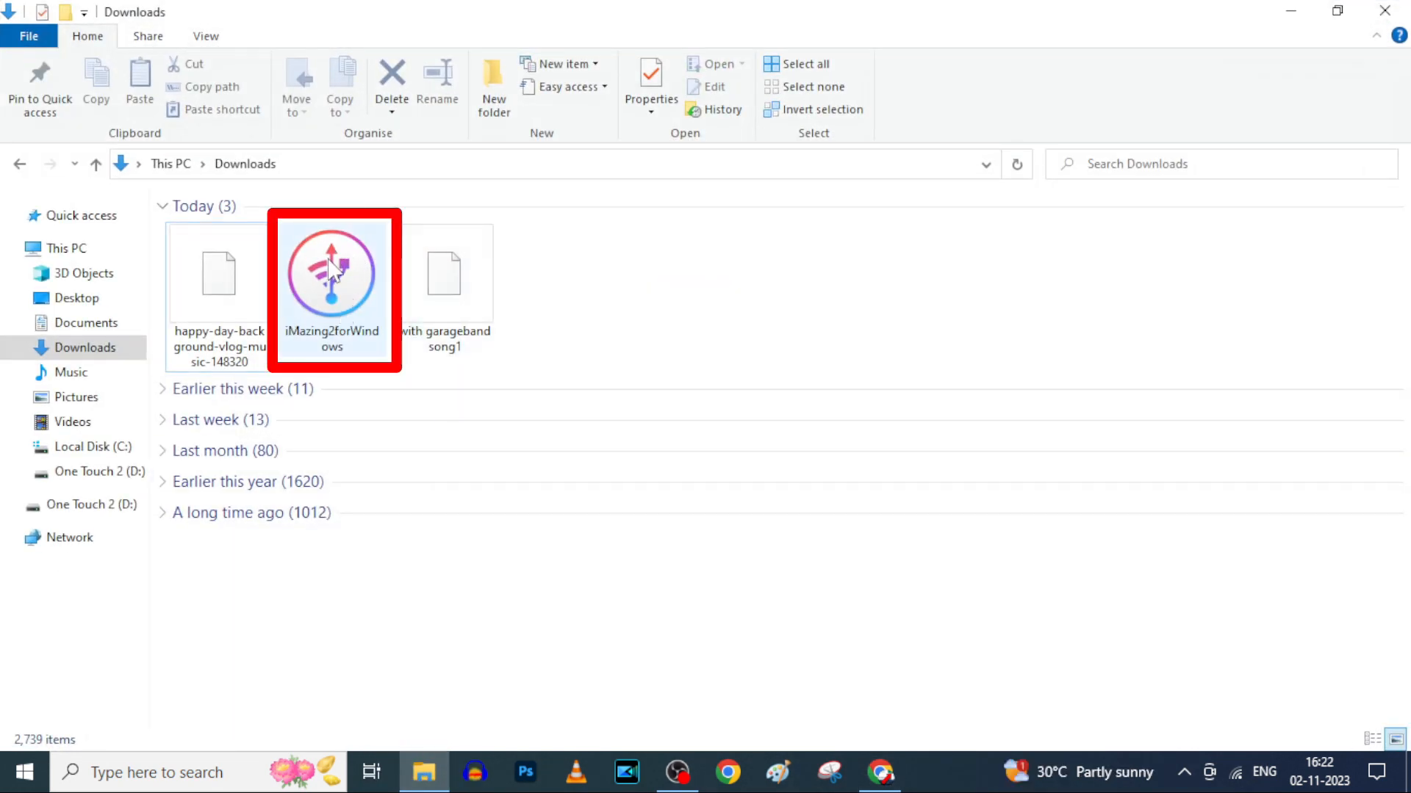
left_click(331, 272)
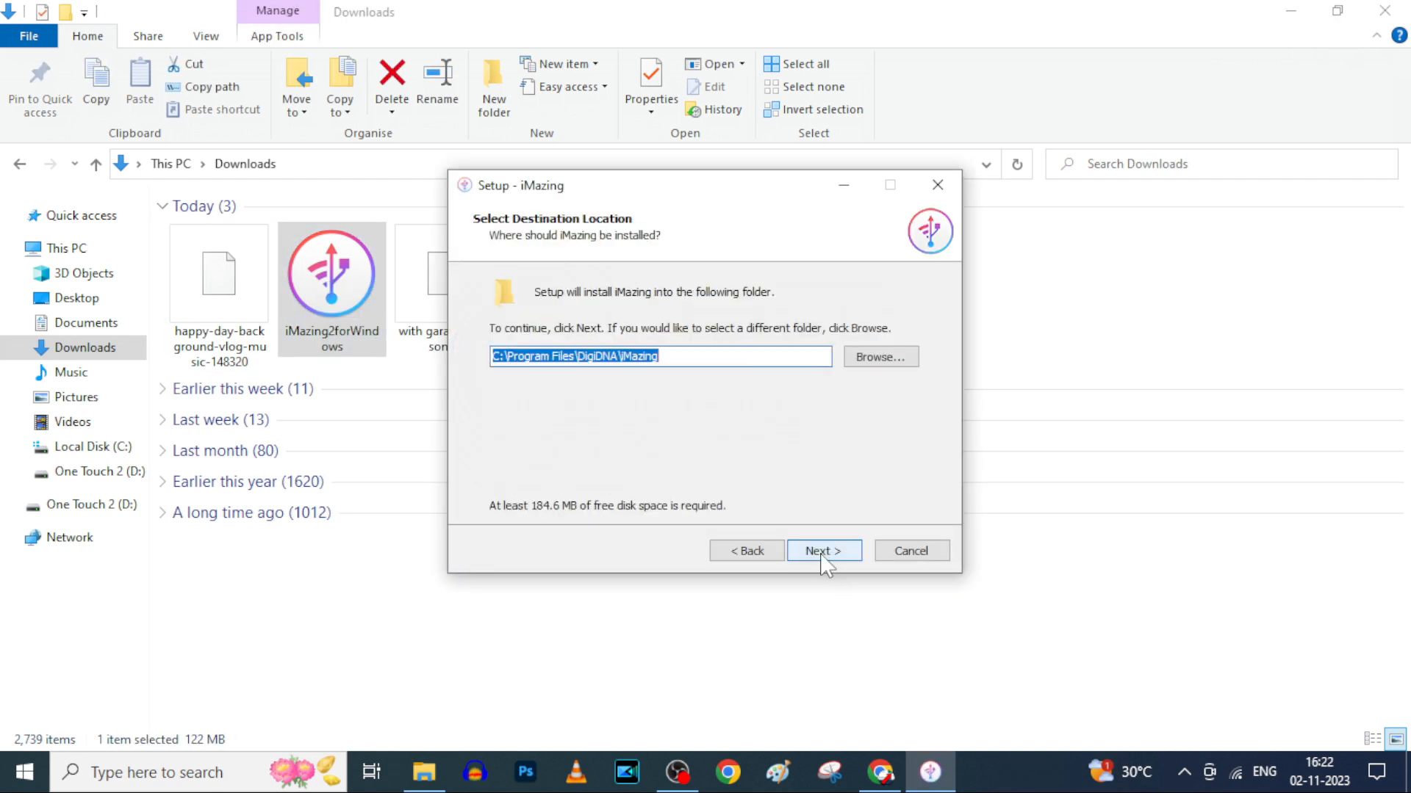
left_click(821, 550)
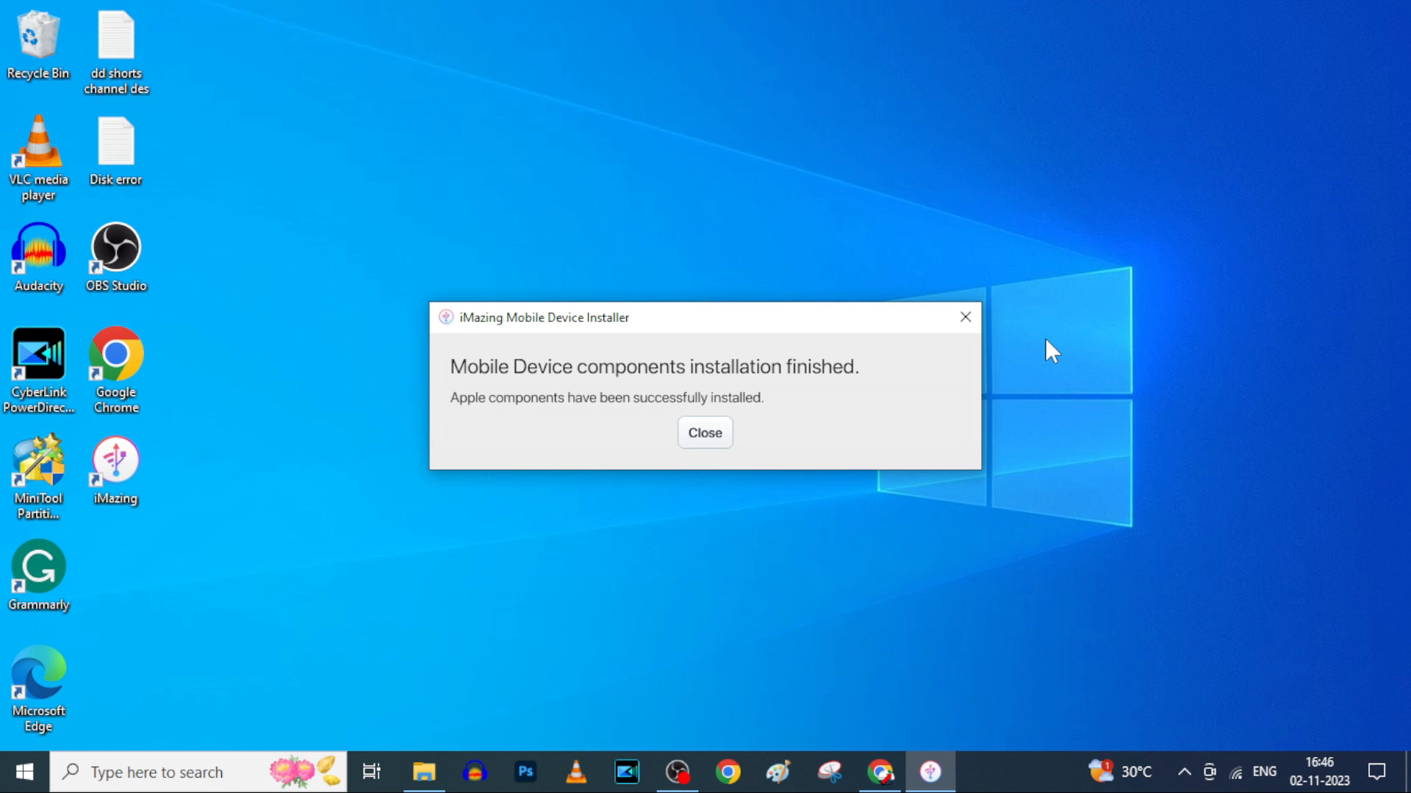
Step: Dismiss the installer-finished message and continue iMazing as a free trial
left_click(705, 433)
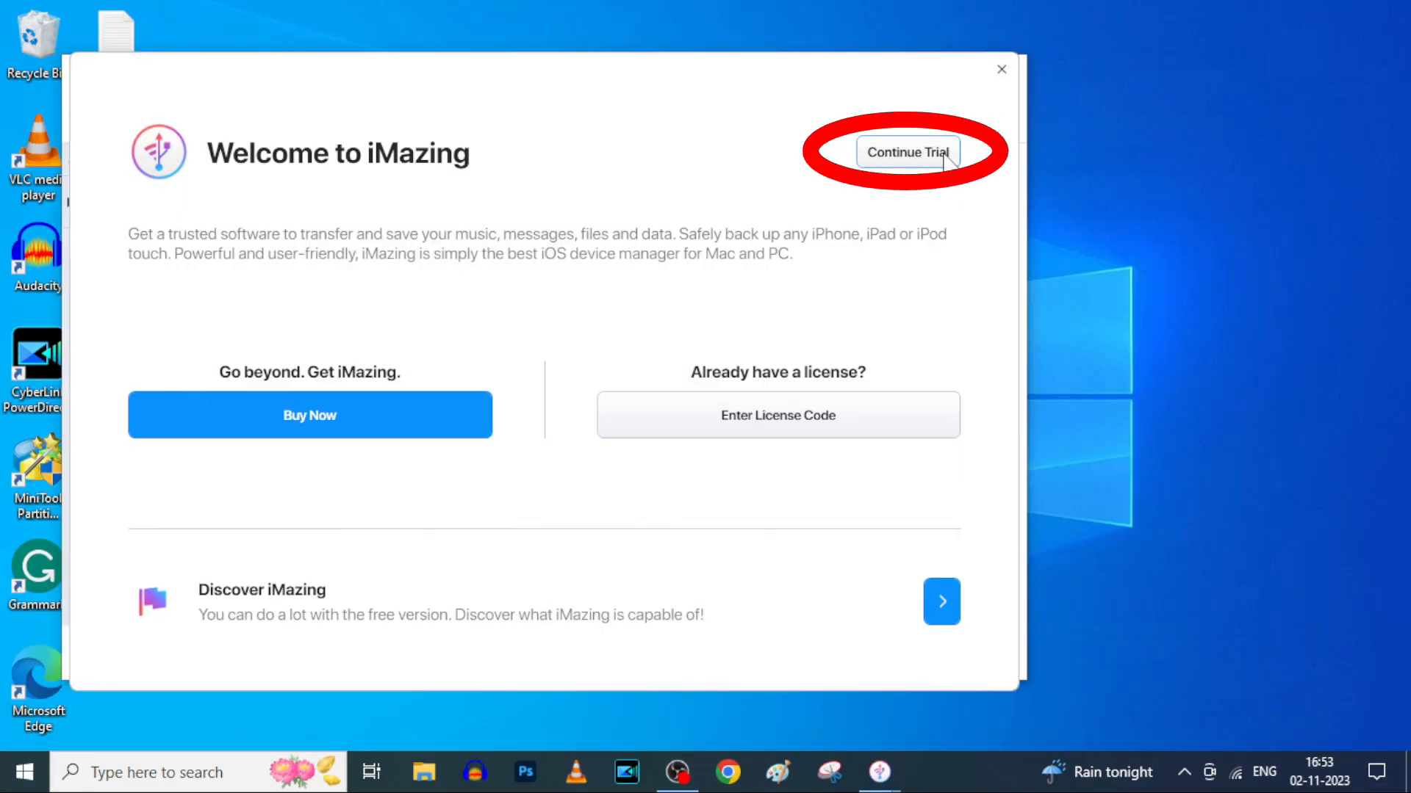
left_click(907, 152)
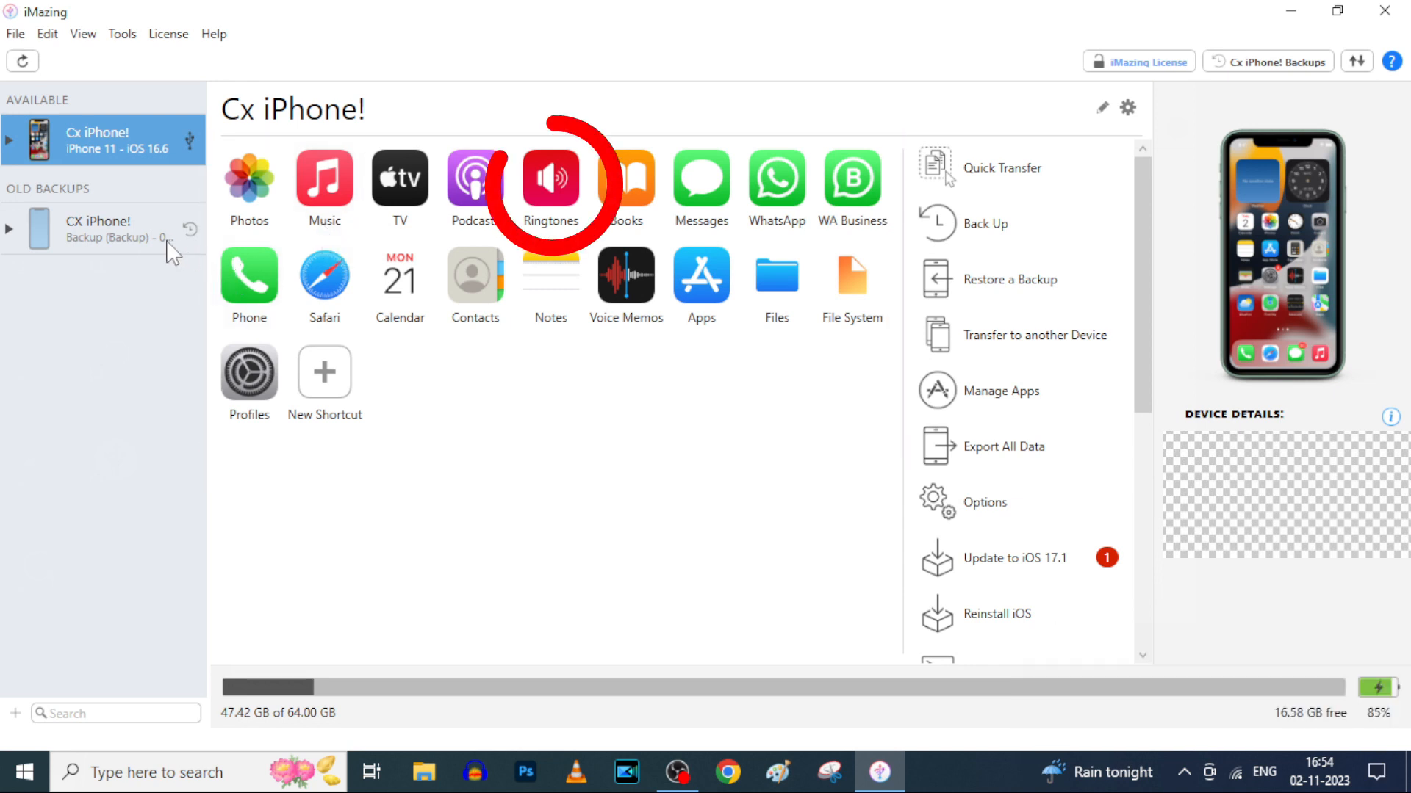
mouse_move(552, 188)
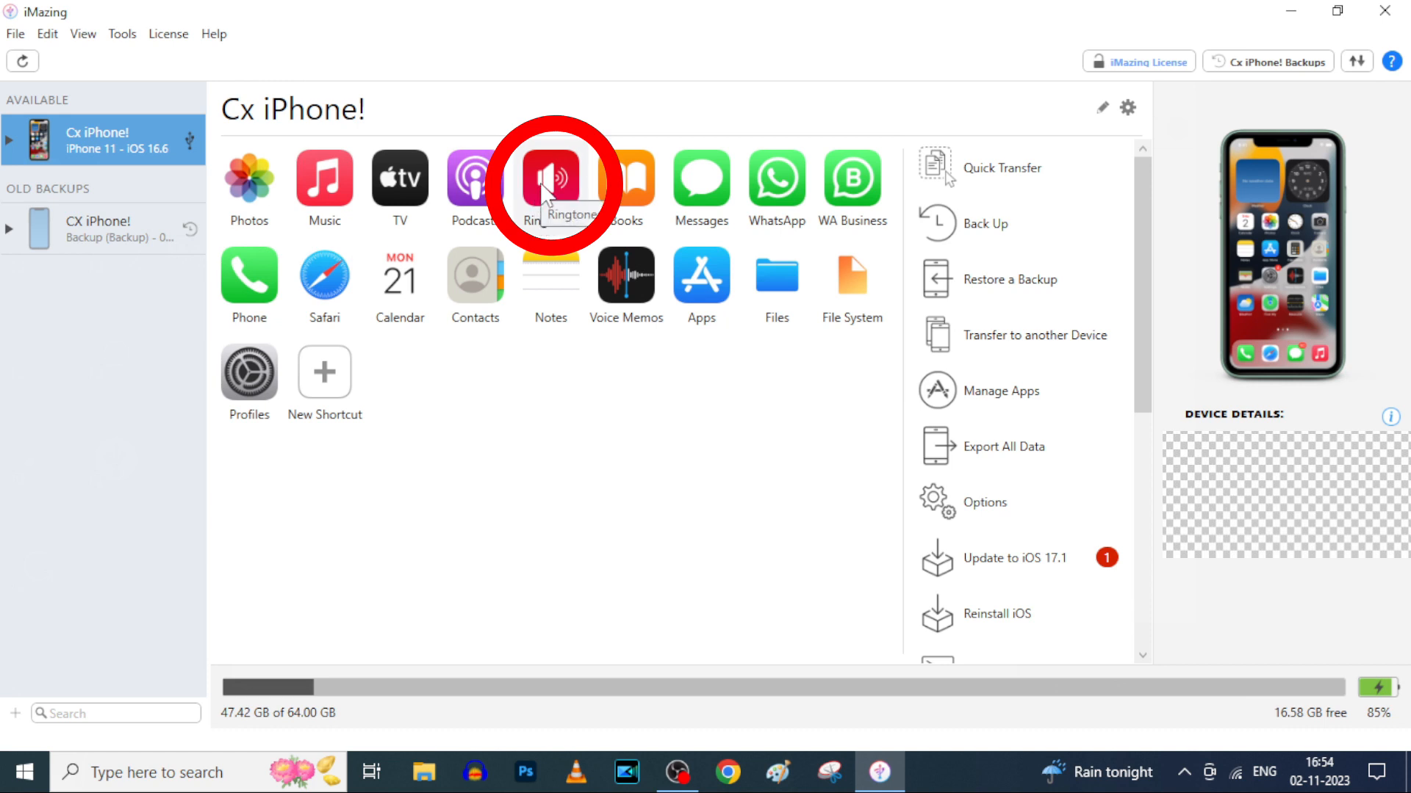
Step: Copy 'with garageband song1' from Downloads into iMazing's iPhone Ringtones and dismiss the copy report
left_click(550, 183)
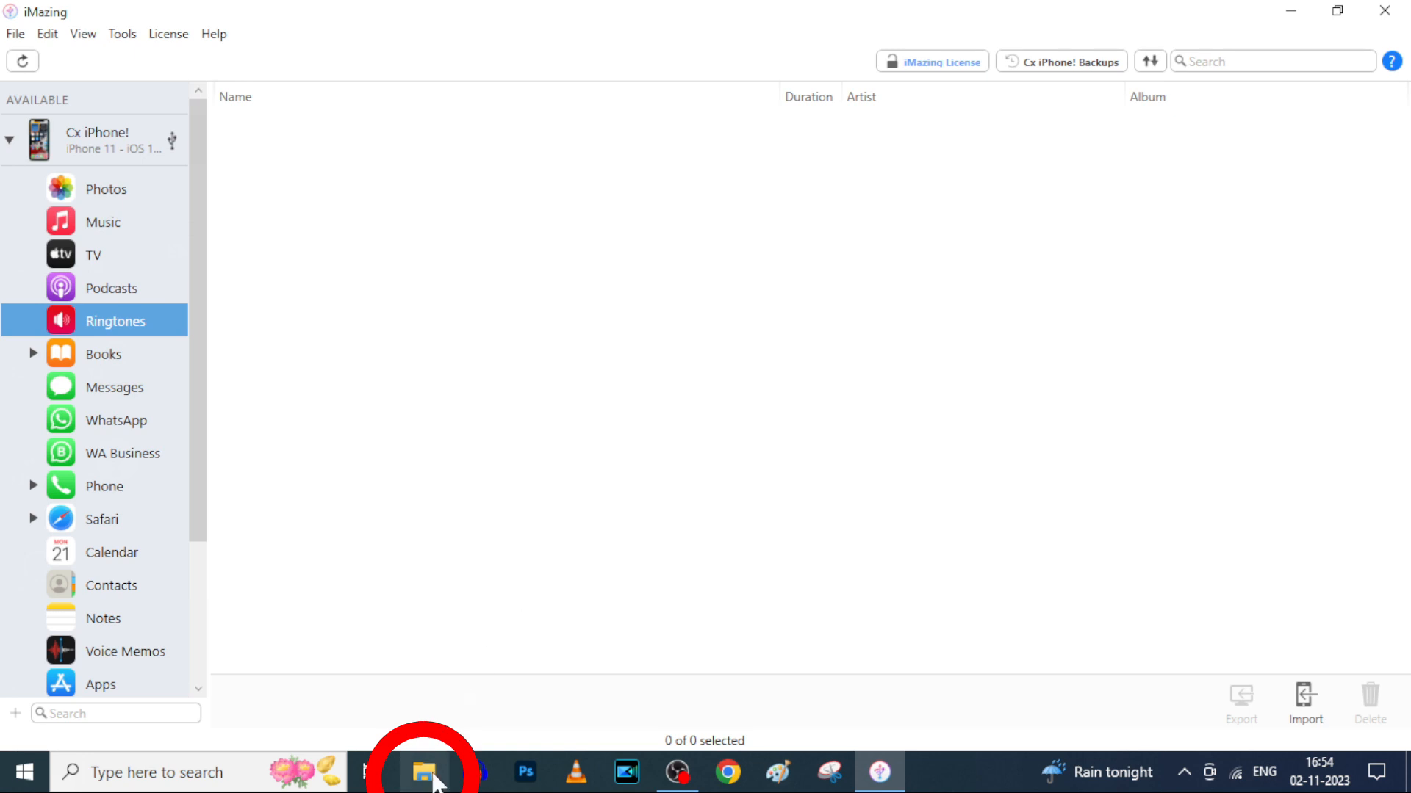
left_click(424, 772)
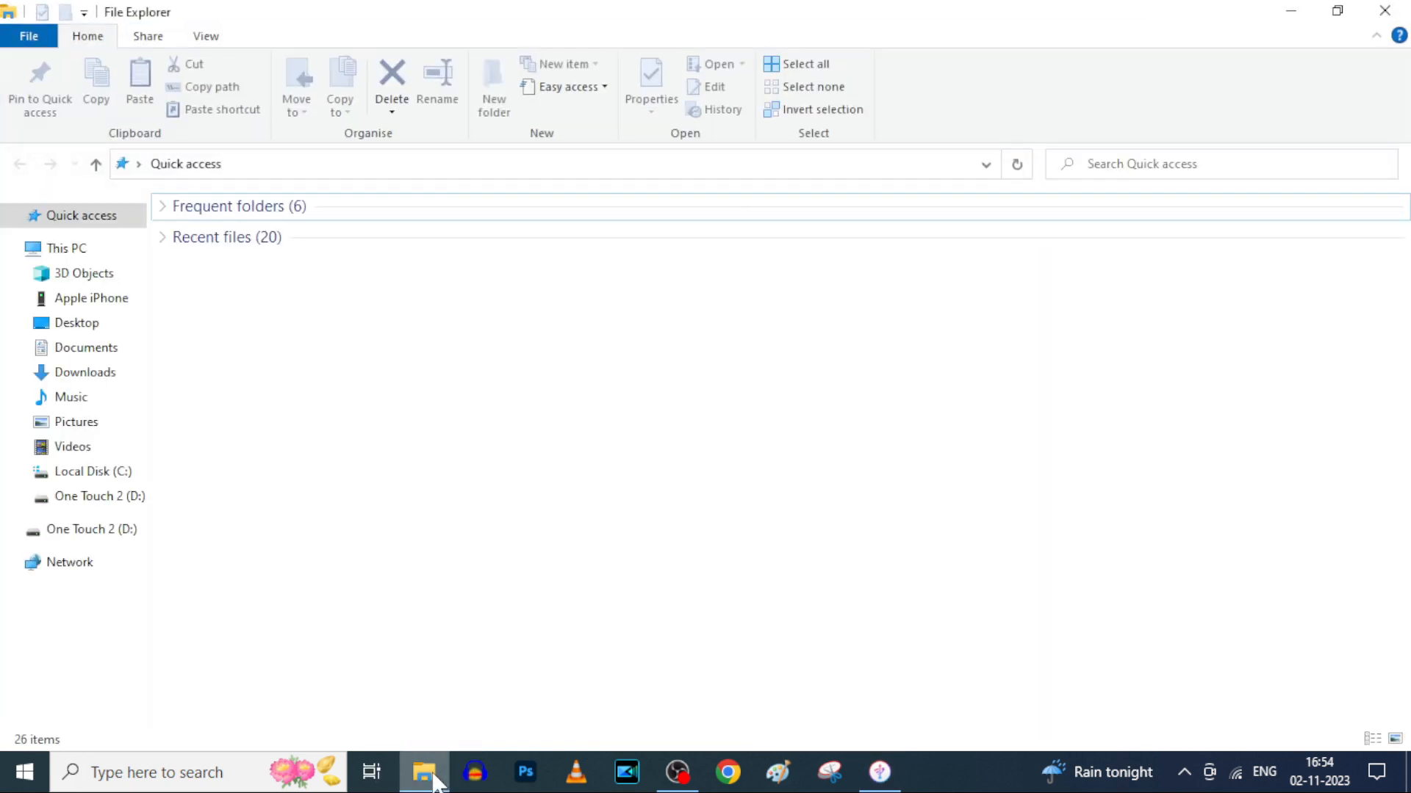
left_click(85, 372)
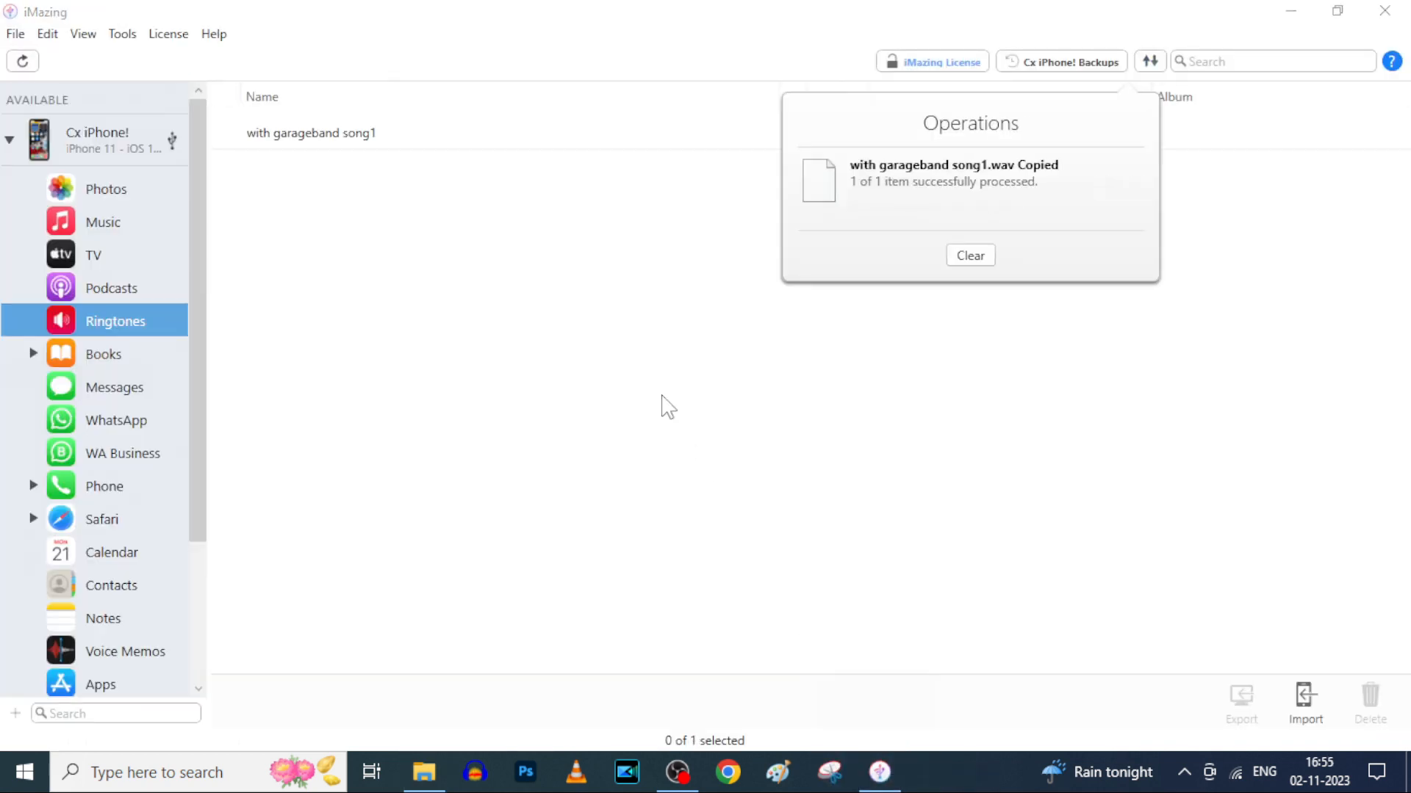
left_click(969, 255)
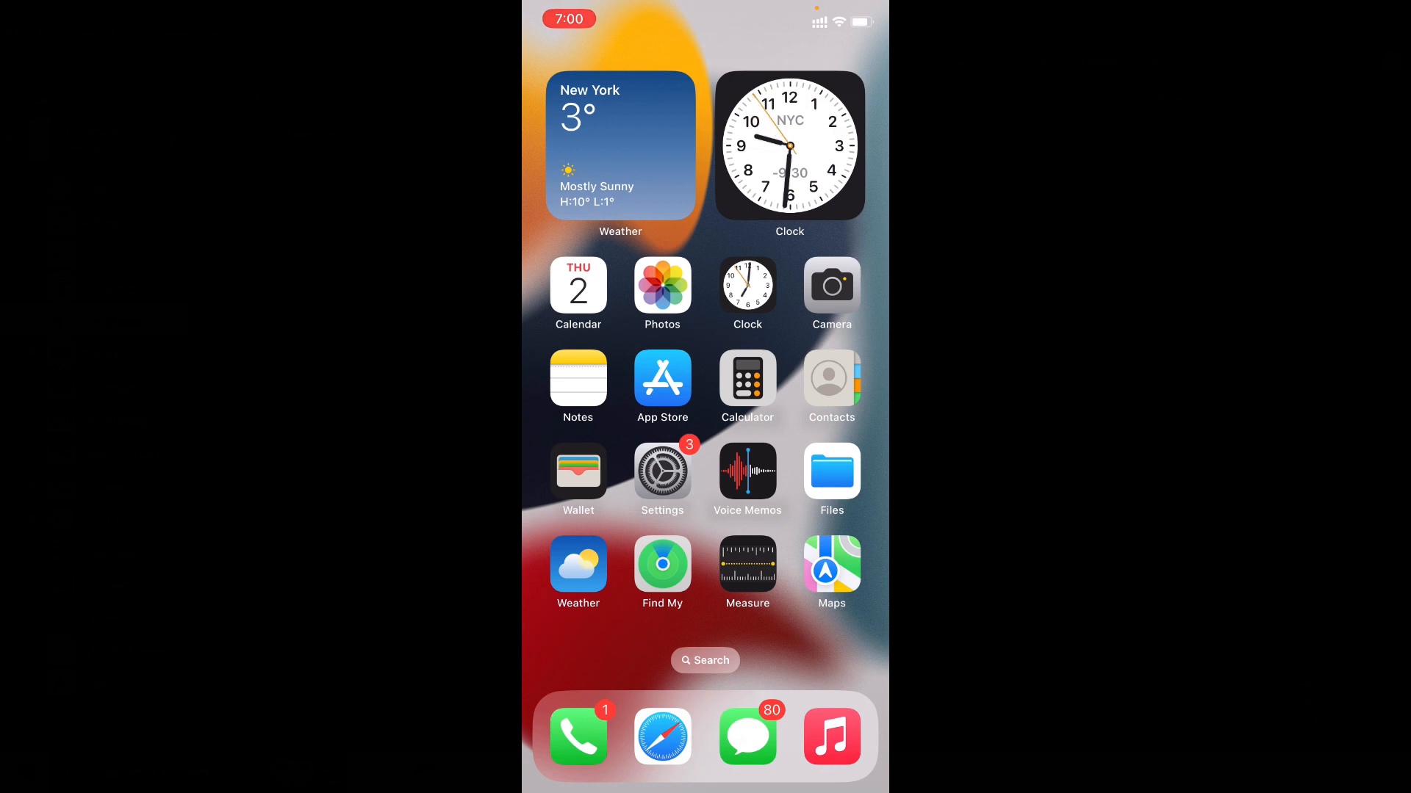
Step: In Settings > Sounds & Haptics > Ringtone, select 'with garageband song1'
left_click(661, 474)
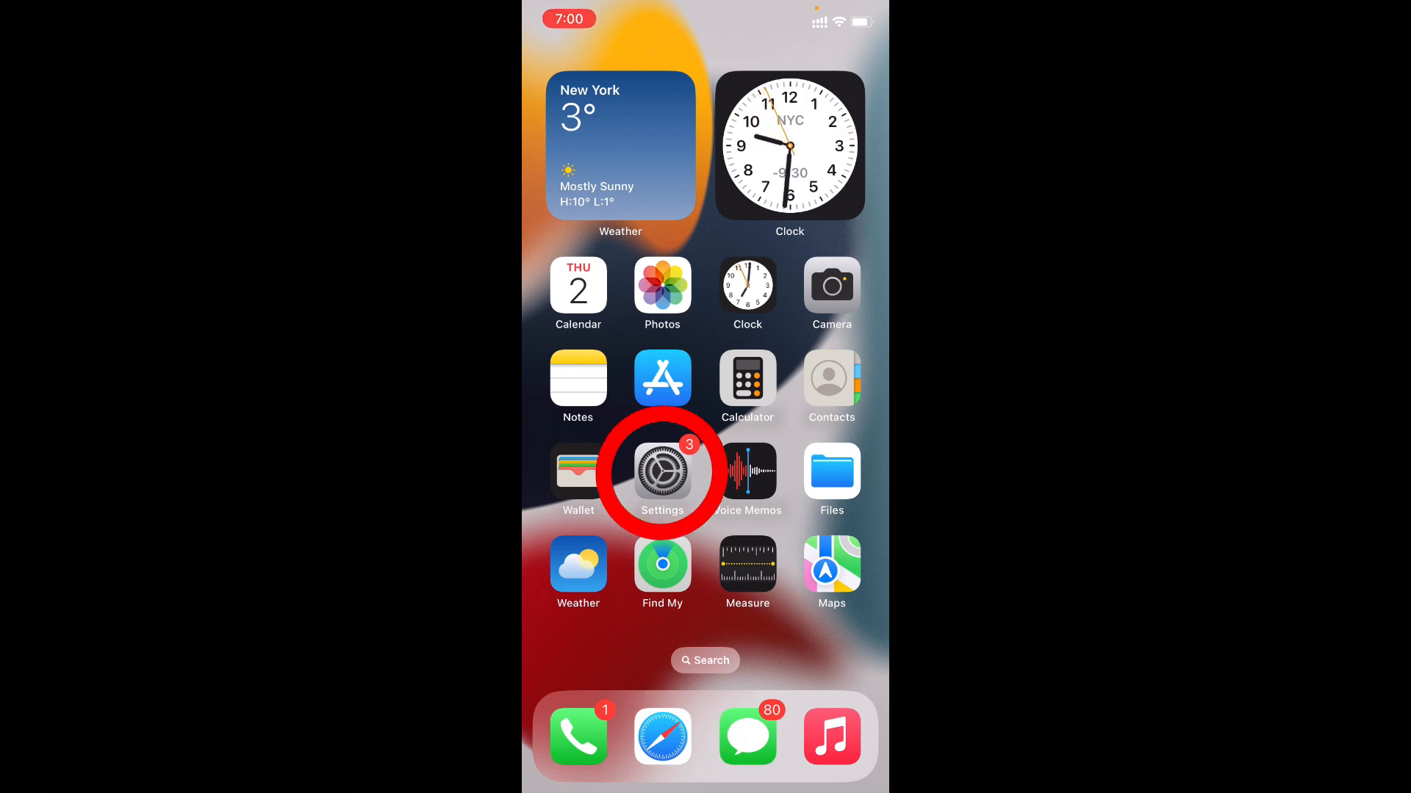
left_click(661, 473)
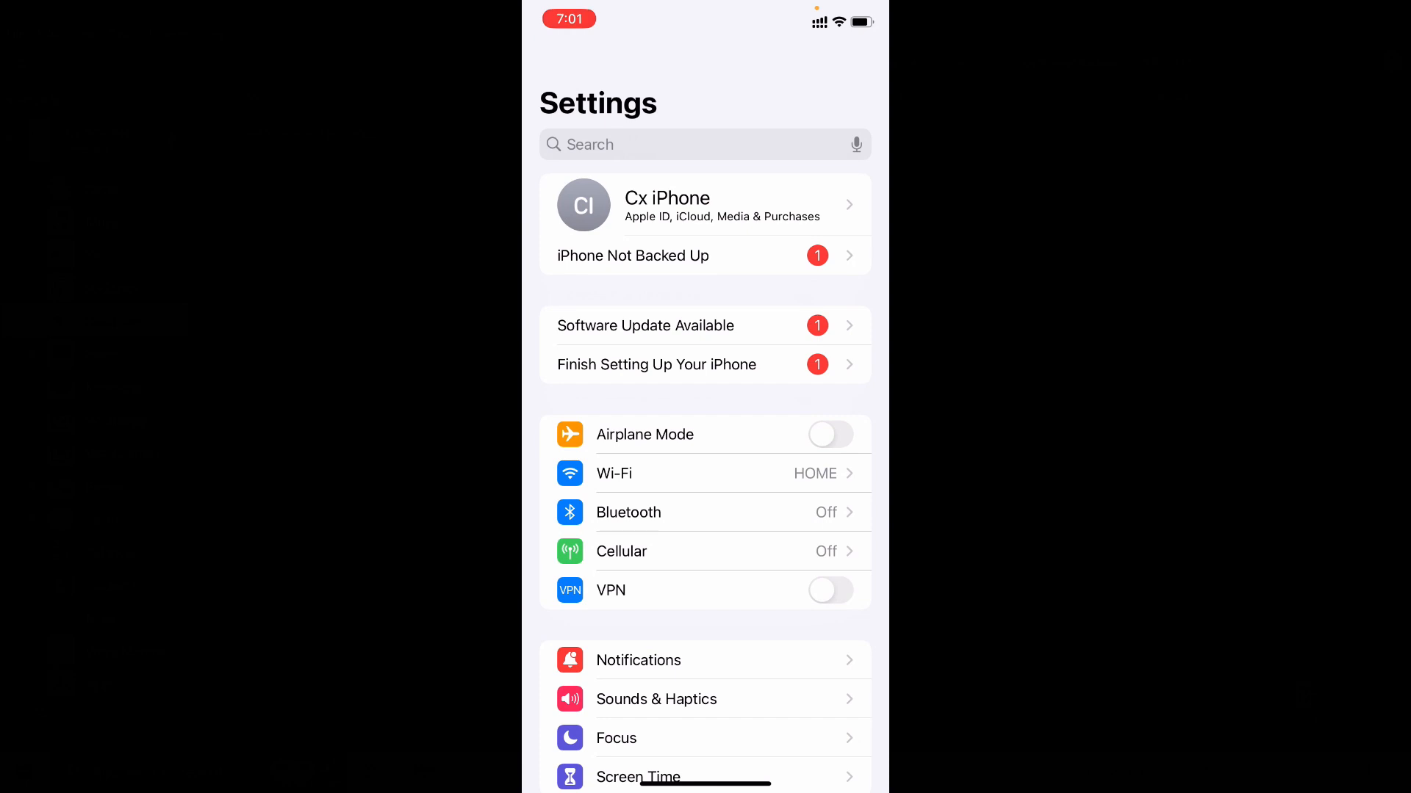
scroll("down", 3)
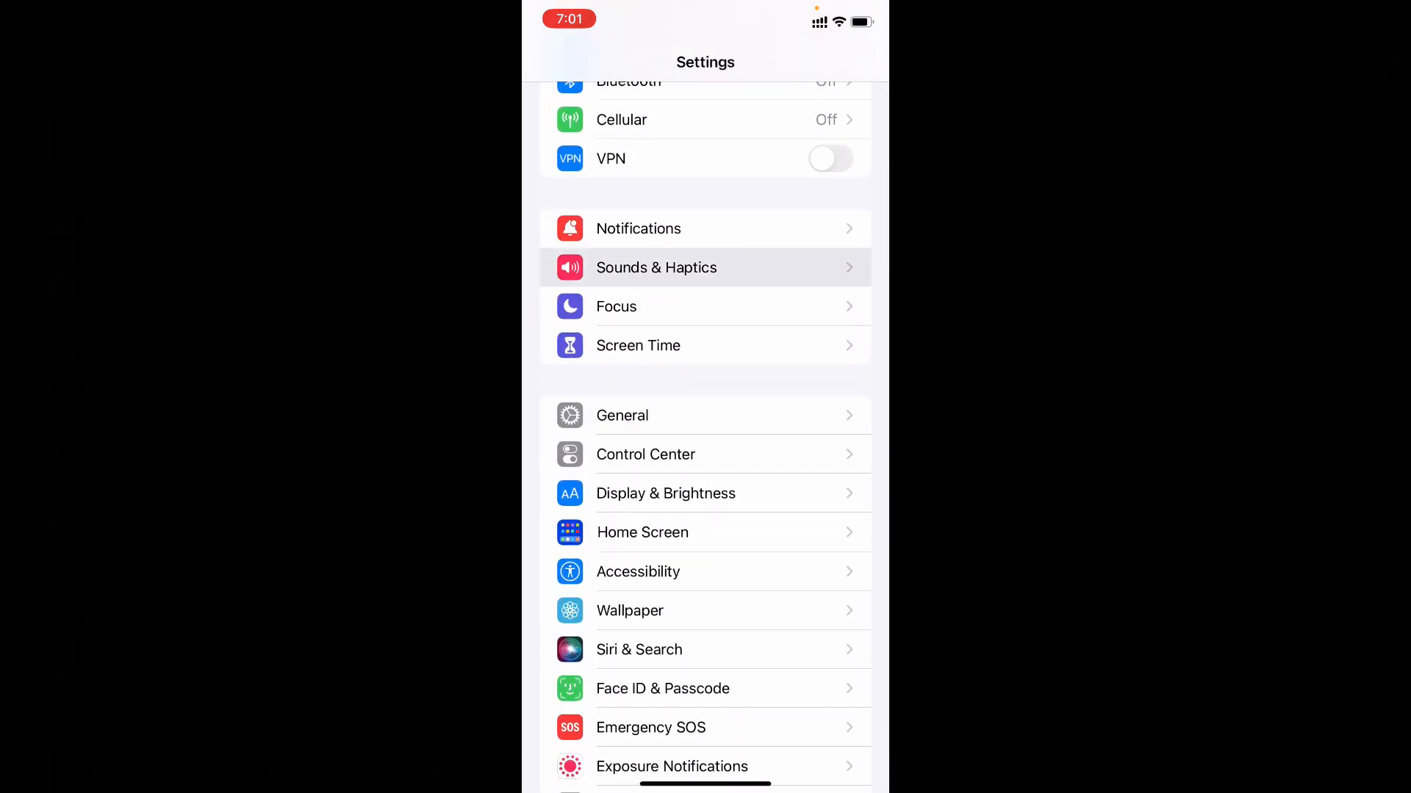
left_click(657, 267)
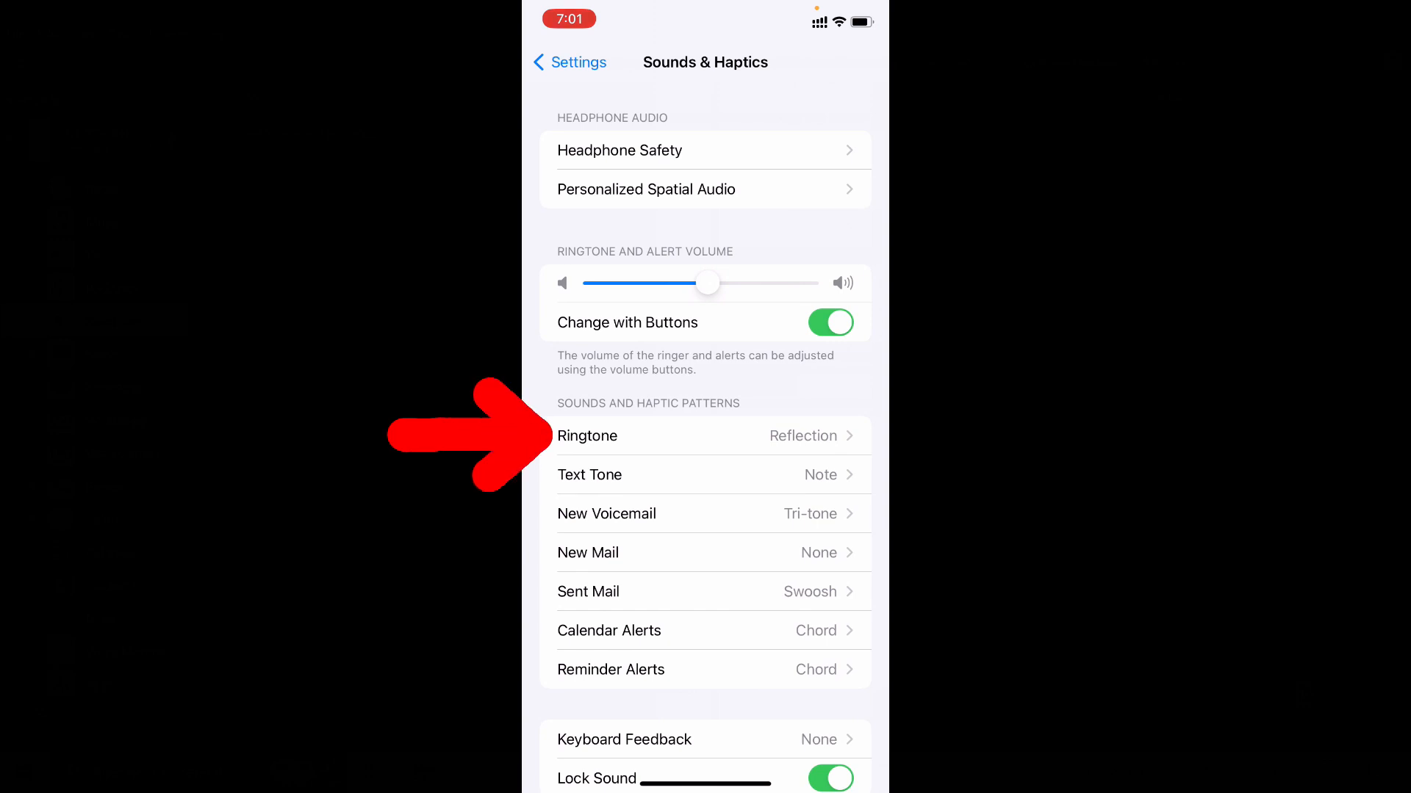
left_click(706, 436)
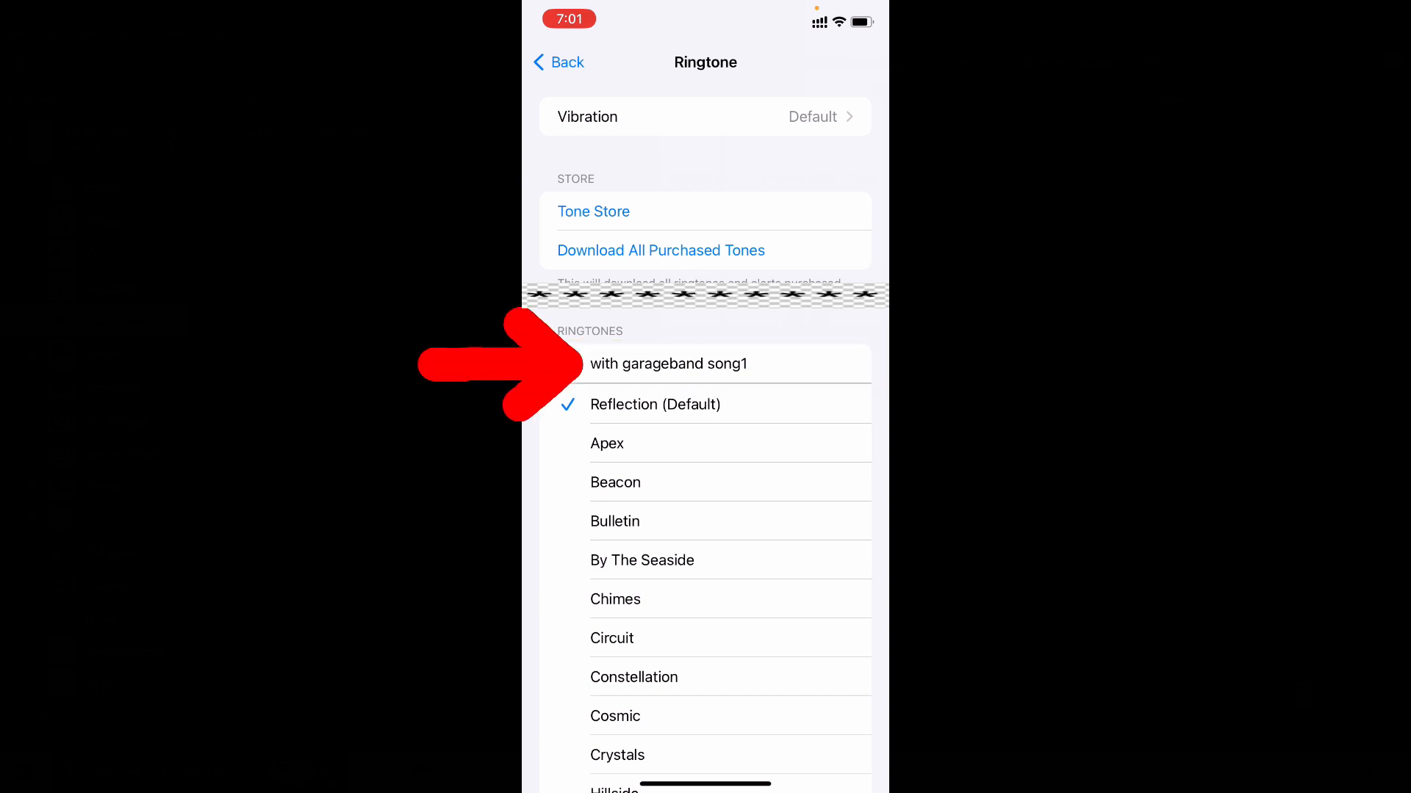
left_click(670, 363)
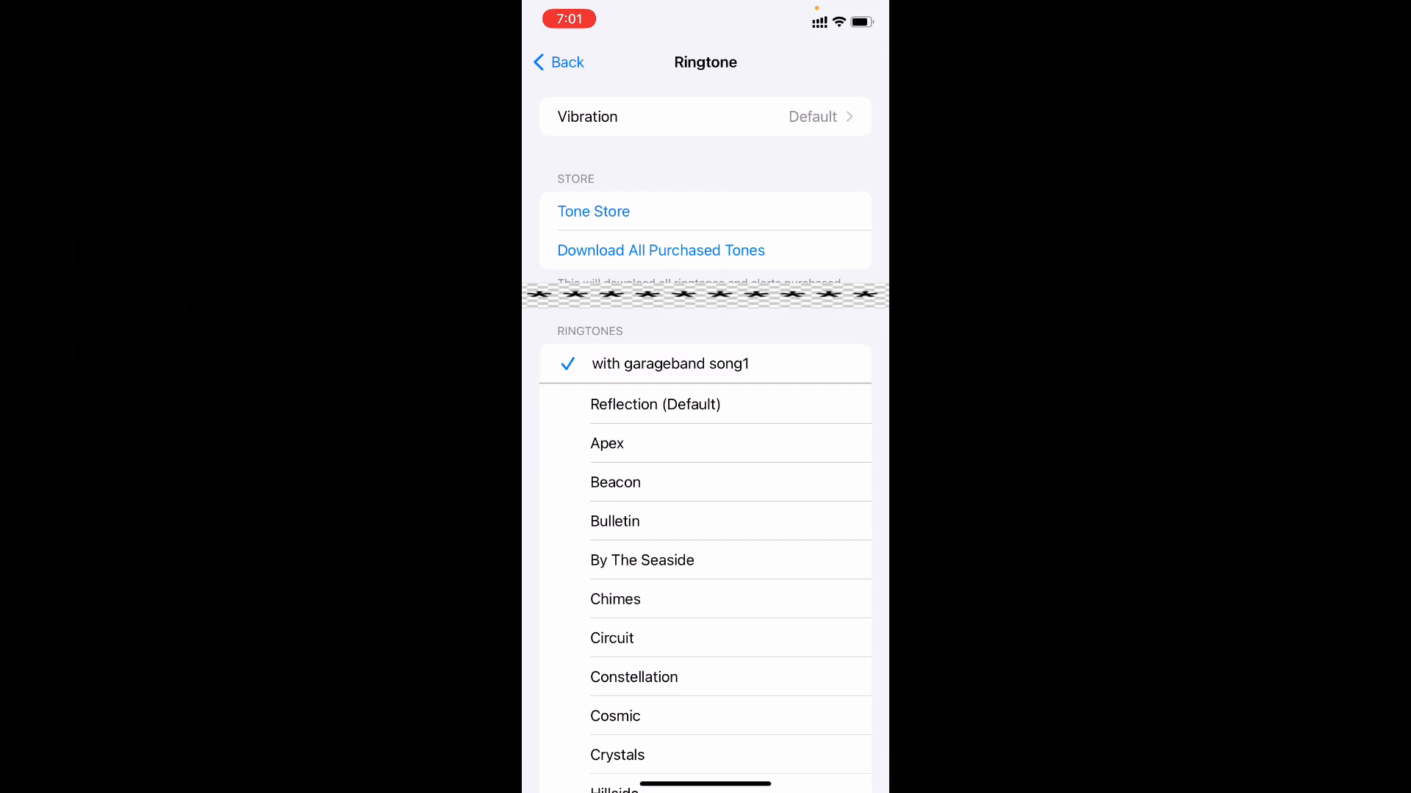